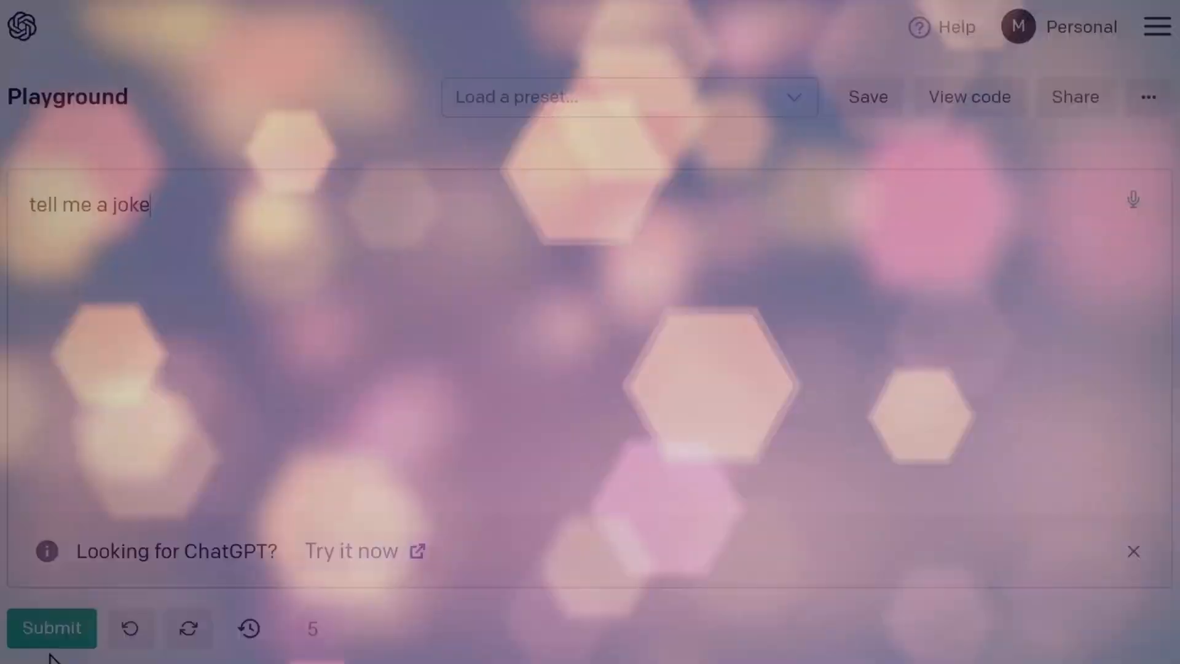
Submit the 'tell me a joke' prompt for a completion in the Playground
{"action": "left_click", "coordinate": [52, 627]}
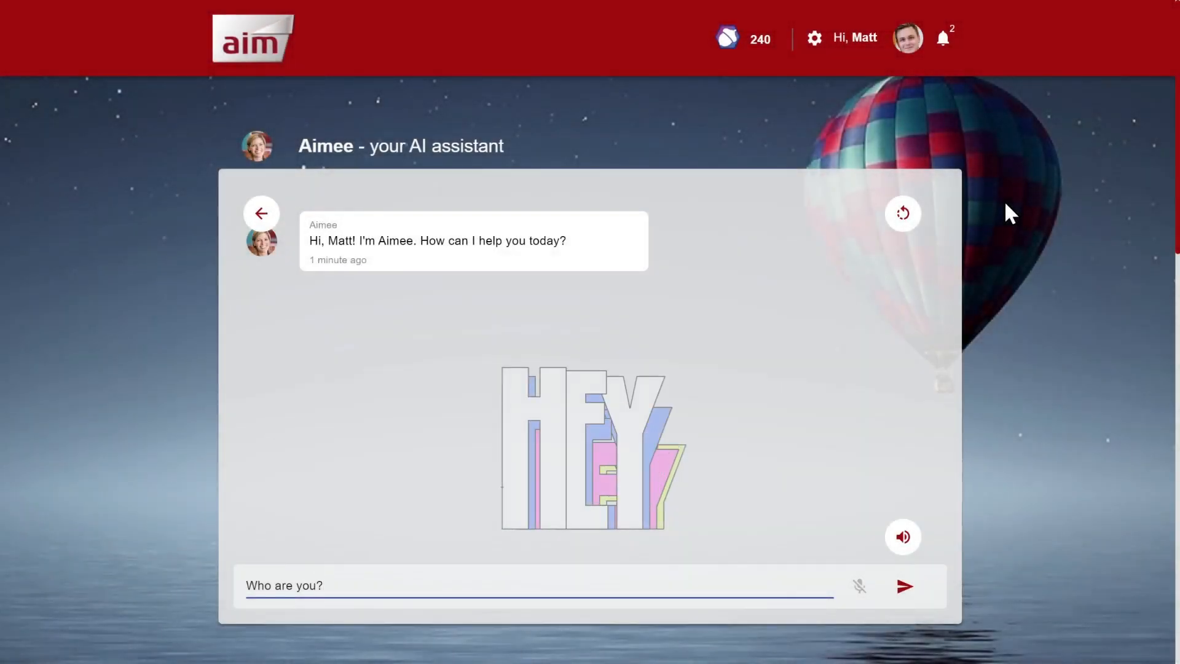
Send 'Who are you?' to Aimee and move on after her virtual-agent introduction
{"action": "left_click", "coordinate": [905, 586]}
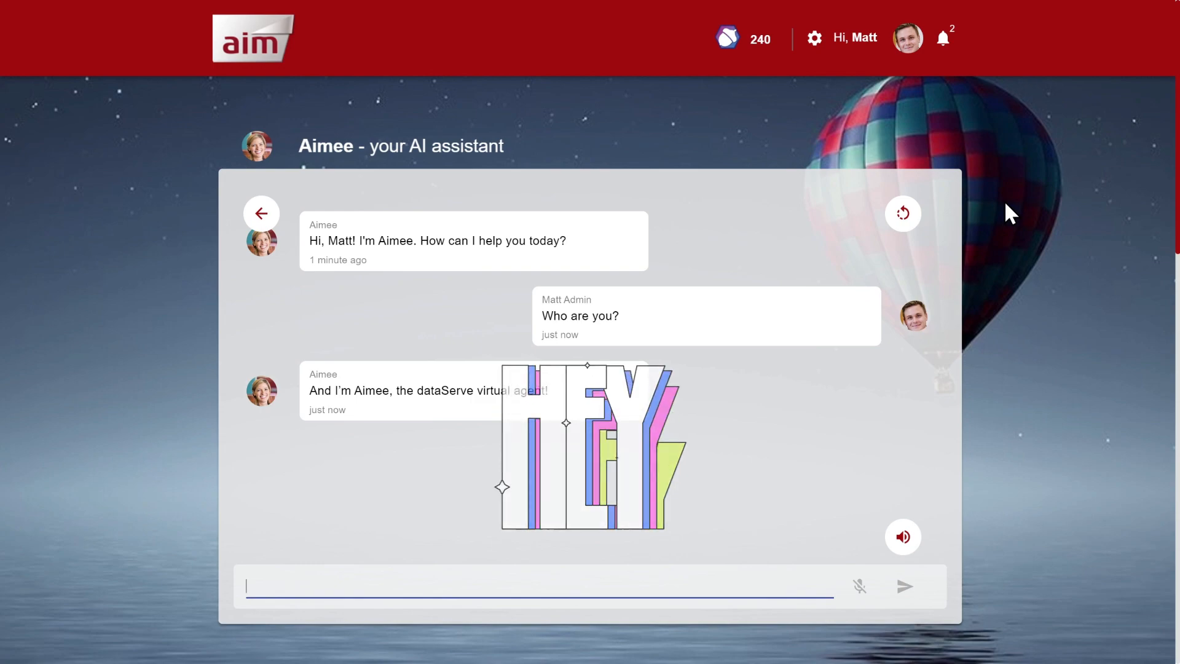
{"action": "left_click", "coordinate": [943, 36]}
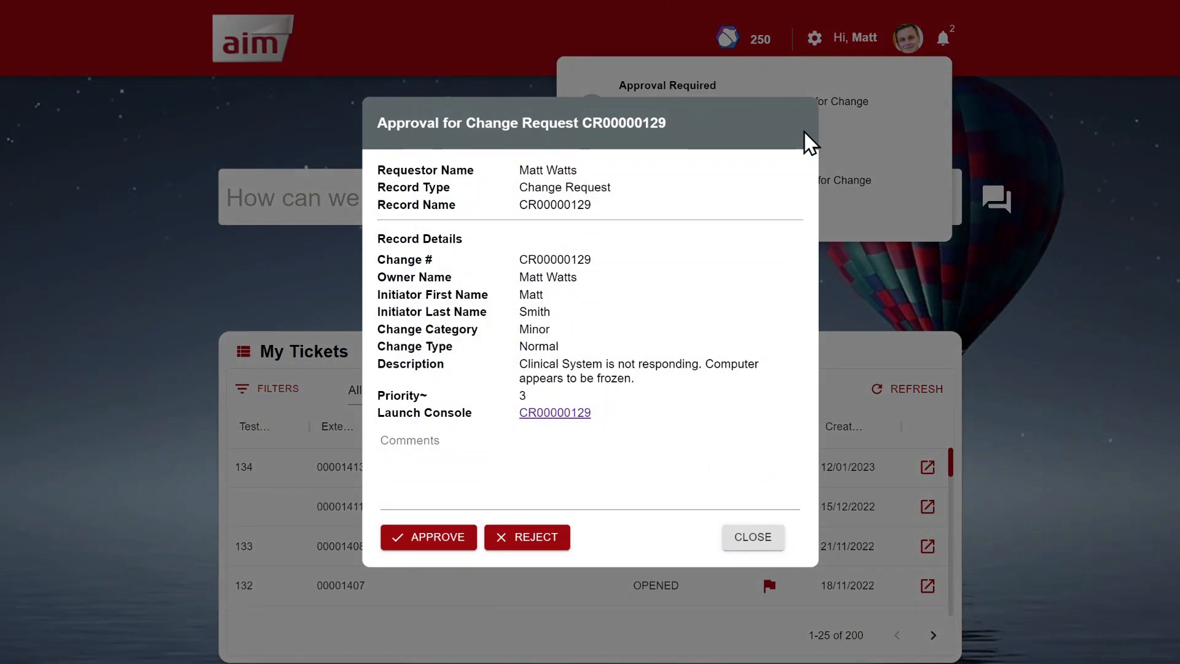
{"action": "mouse_move", "coordinate": [752, 536]}
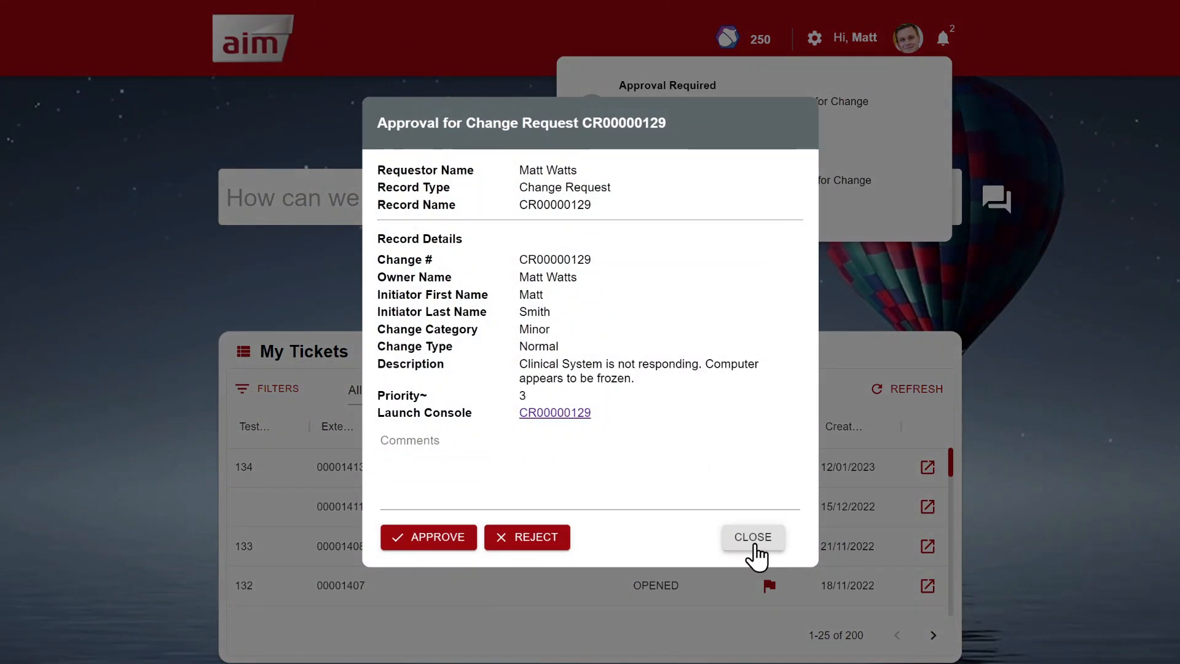
Dismiss the CR00000129 approval undecided and bring up ticket 00001413's details
{"action": "left_click", "coordinate": [752, 536]}
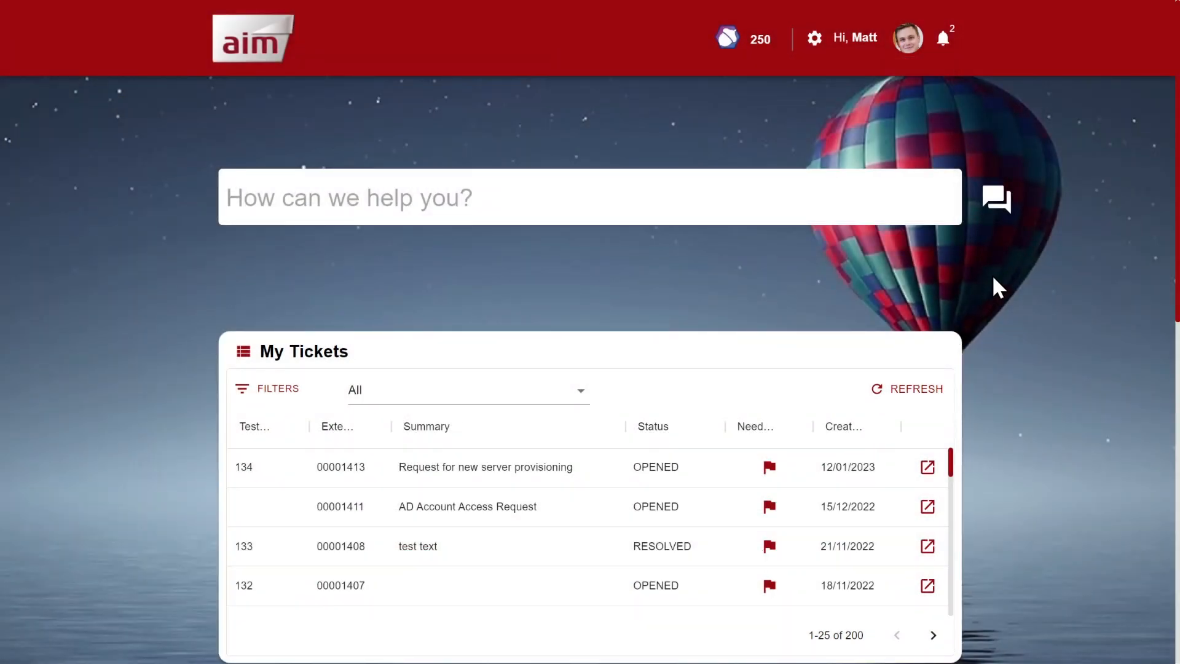
{"action": "scroll", "scroll_direction": "down", "scroll_amount": 3}
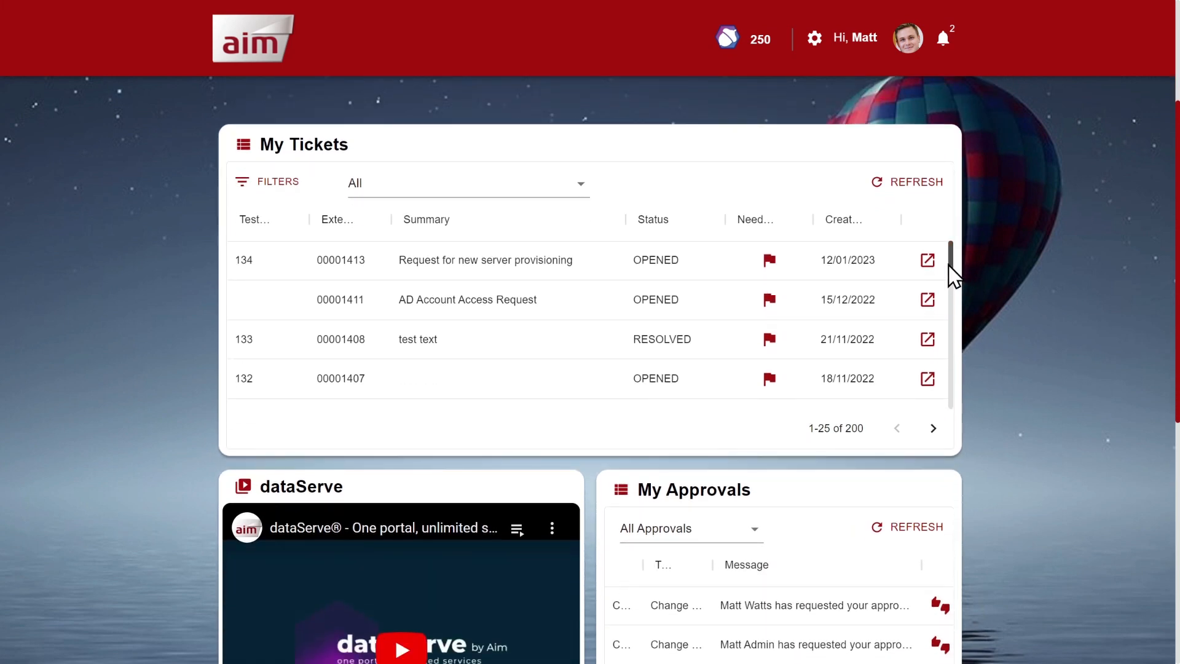
{"action": "left_click", "coordinate": [926, 261]}
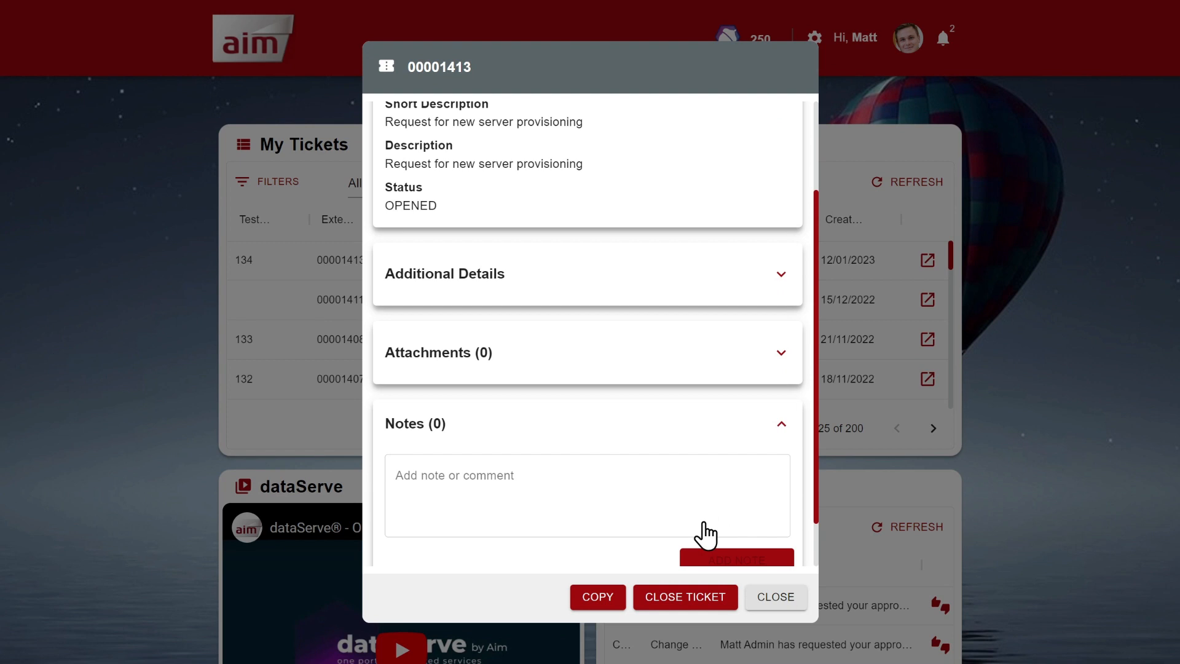
Enter the note 'Can I have an update please?' on ticket 00001413 and close it unsaved
{"action": "type", "text": "Can I have an u"}
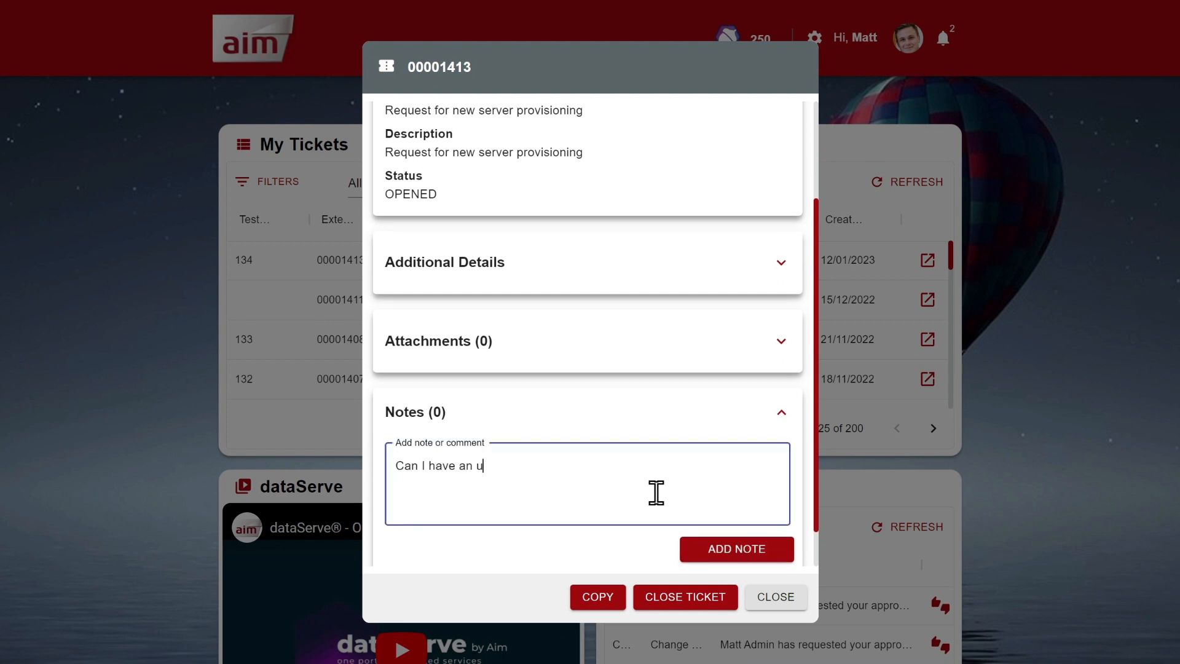
{"action": "type", "text": "pdate please?"}
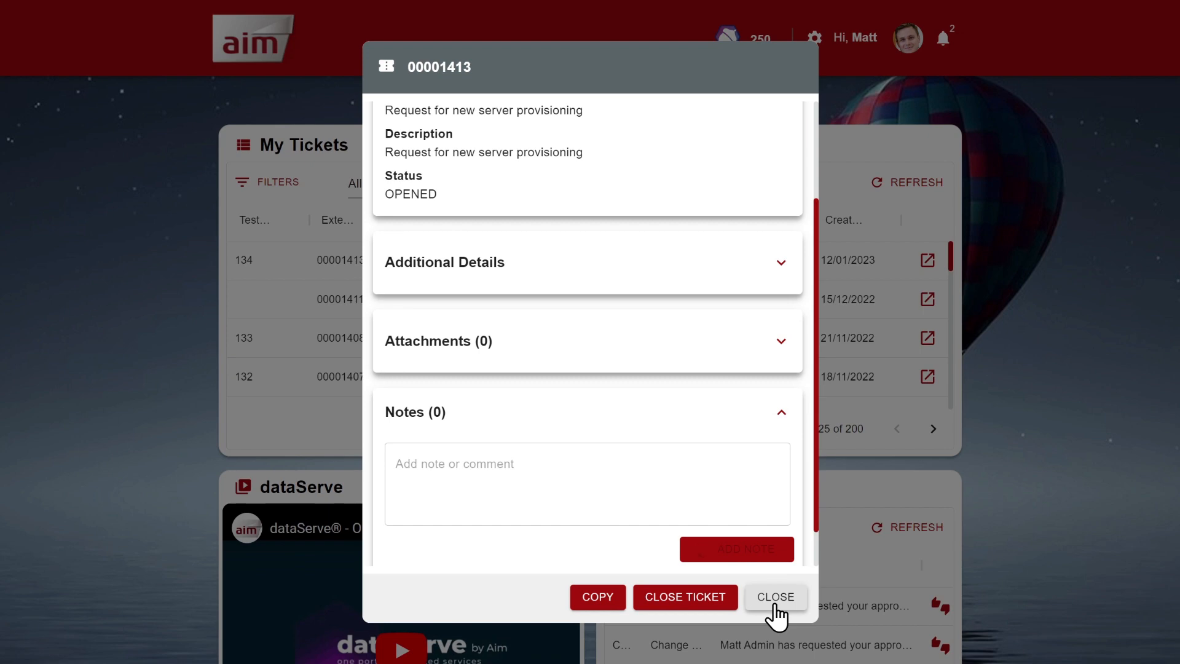
{"action": "left_click", "coordinate": [774, 597]}
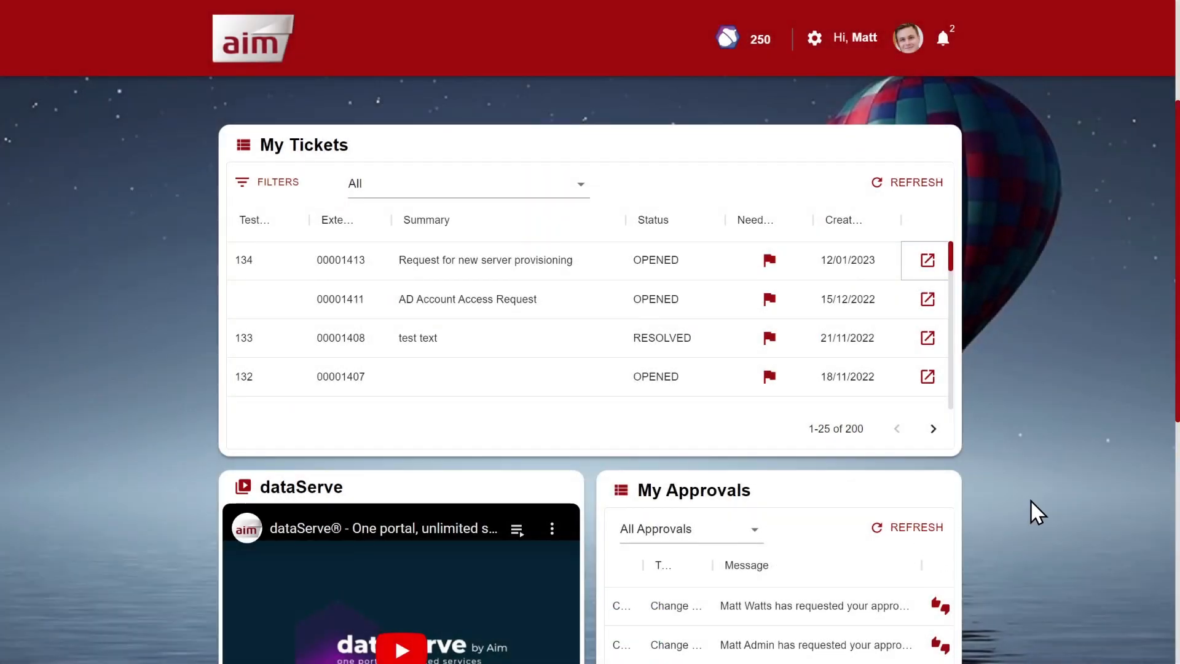
Browse the catalogue to Applications > Application Access and dismiss the Request Application Access form
{"action": "scroll", "scroll_direction": "down", "scroll_amount": 3}
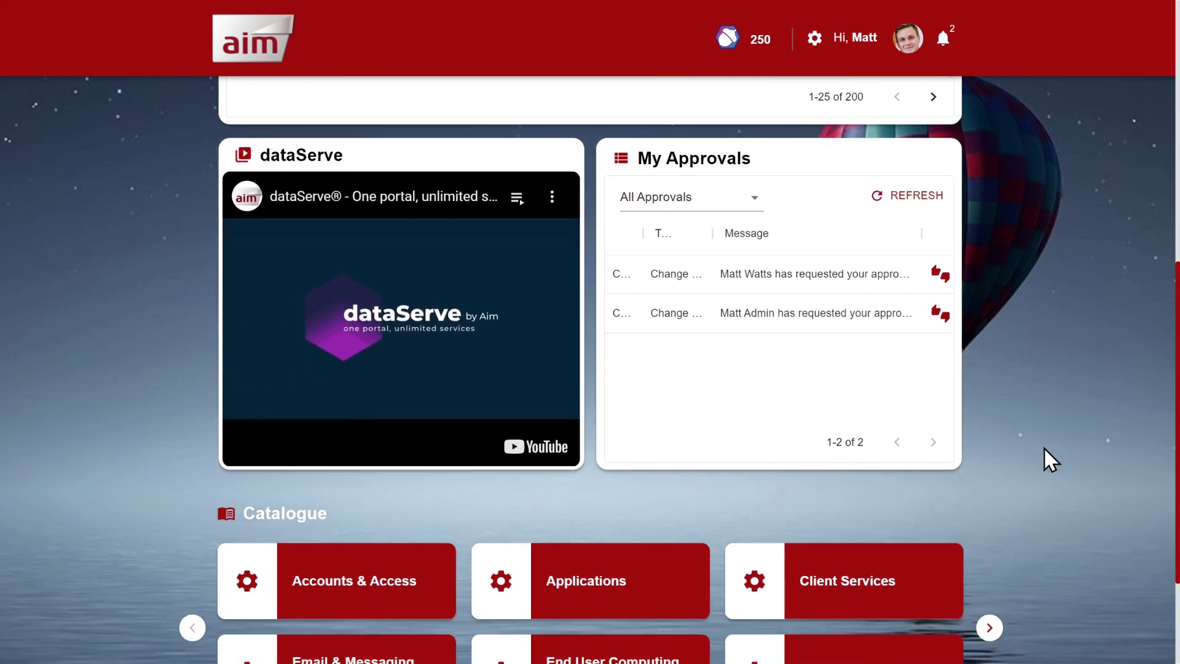
{"action": "scroll", "scroll_direction": "down", "scroll_amount": 3}
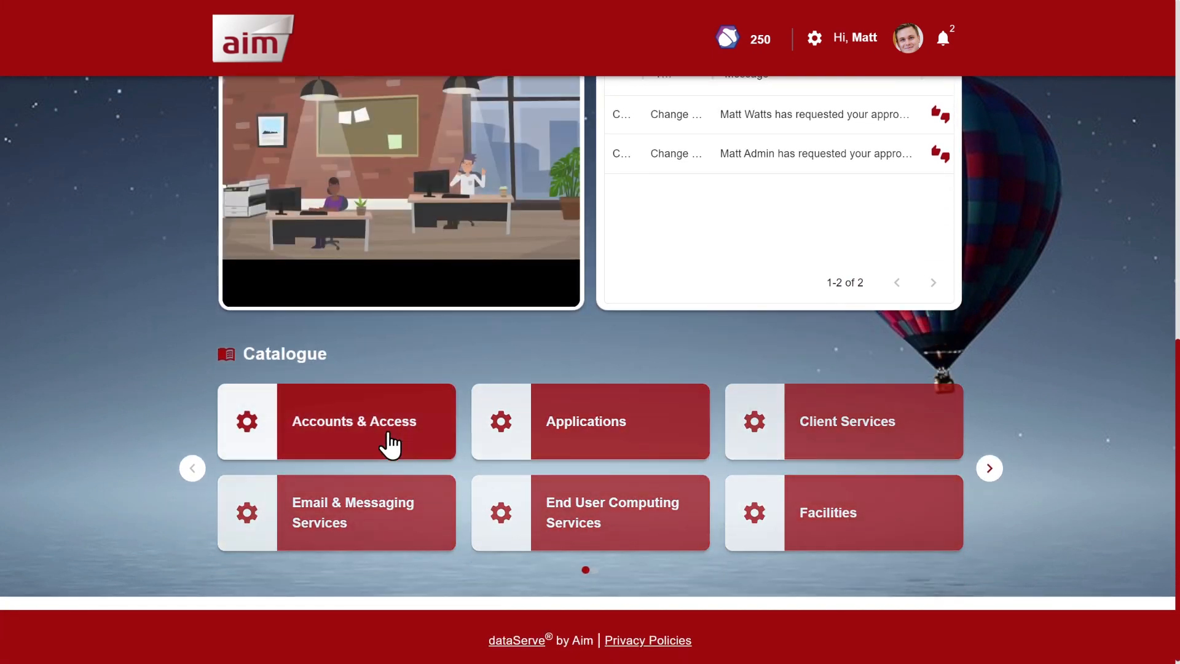
{"action": "left_click", "coordinate": [586, 420]}
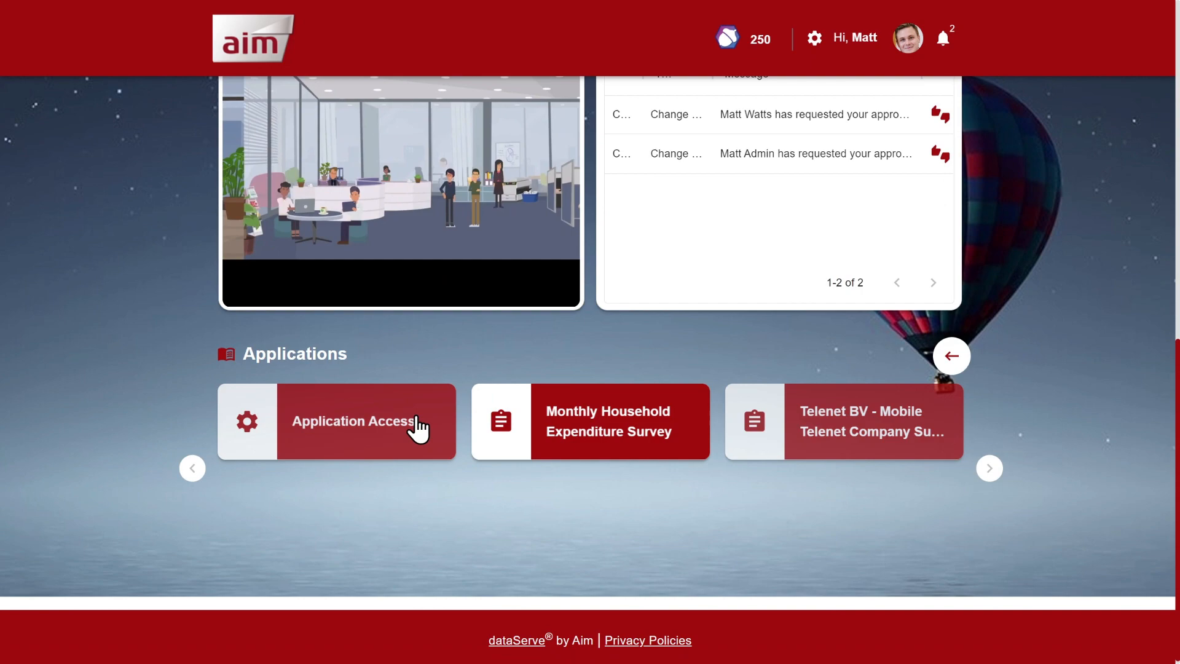
{"action": "left_click", "coordinate": [354, 420]}
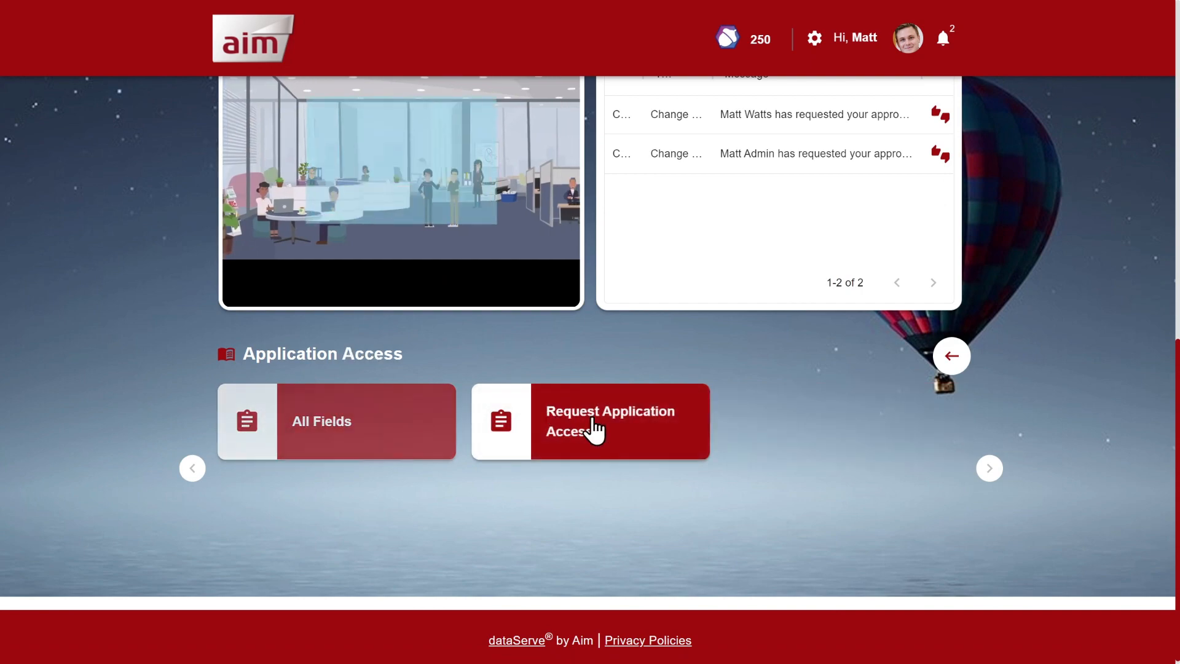
{"action": "left_click", "coordinate": [597, 430]}
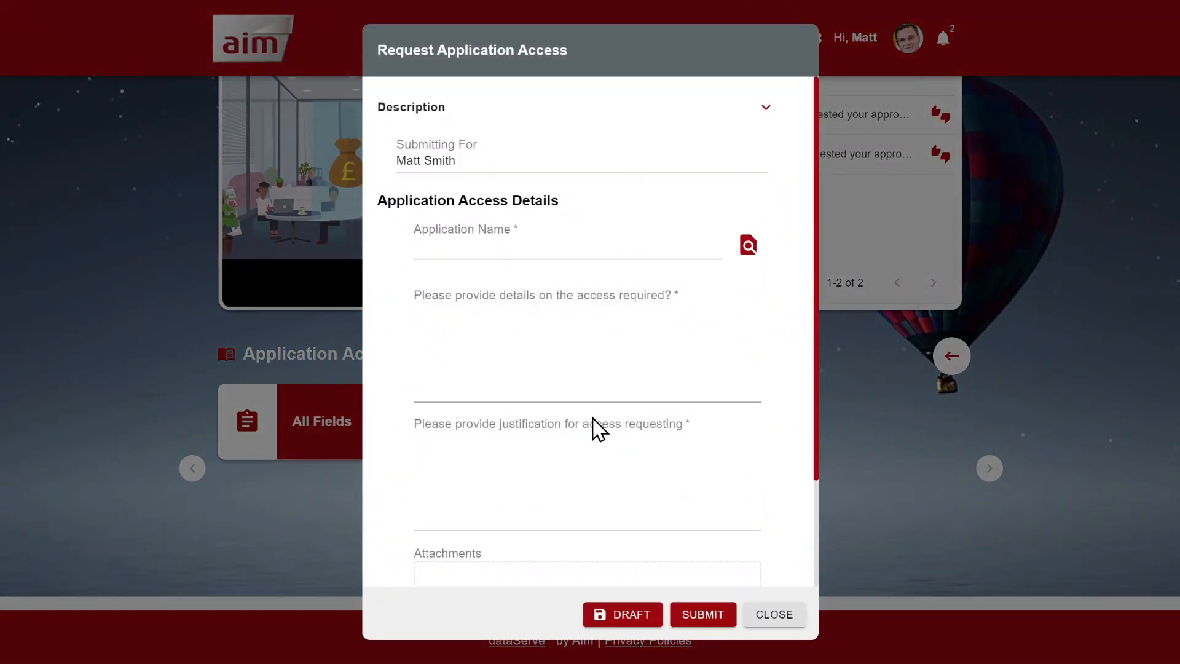
{"action": "left_click", "coordinate": [775, 614]}
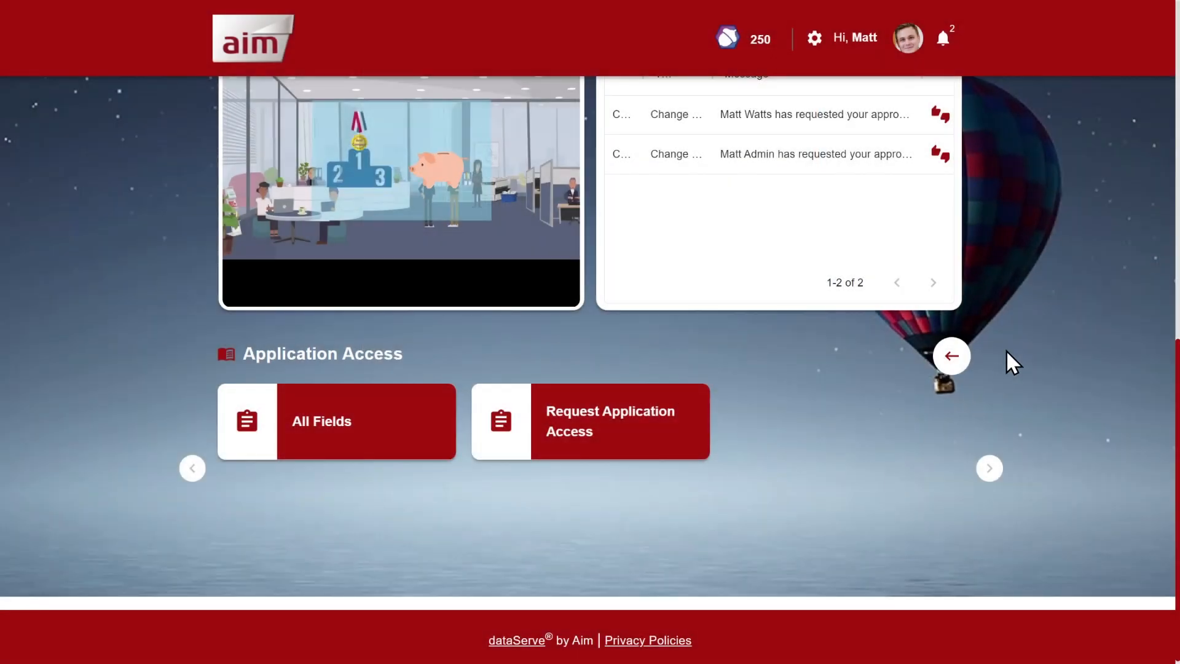
Search 'new server' and submit the 'I need a server for a project' request
{"action": "scroll", "scroll_direction": "up", "scroll_amount": 3}
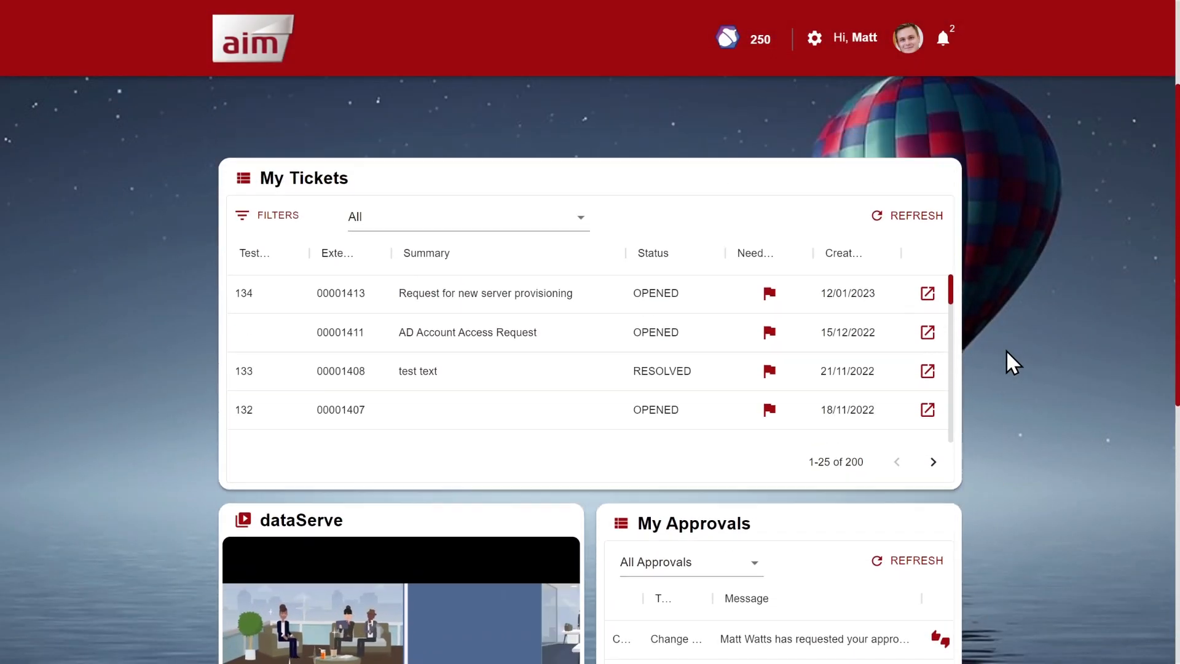
{"action": "type", "text": "new"}
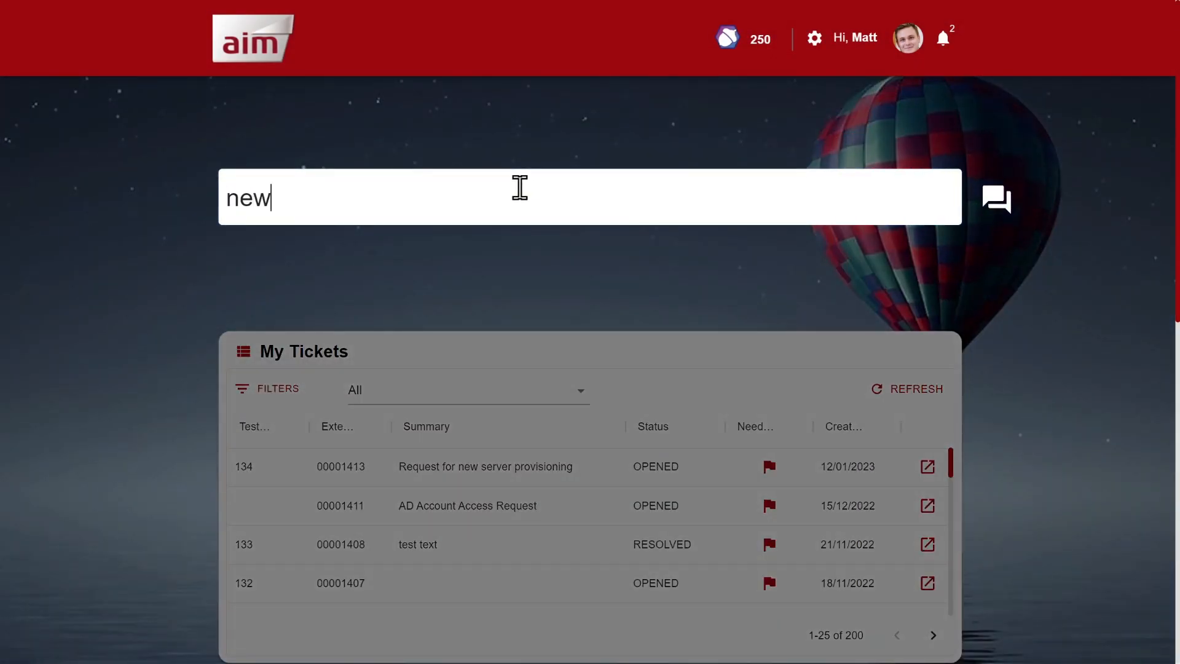
{"action": "type", "text": "server"}
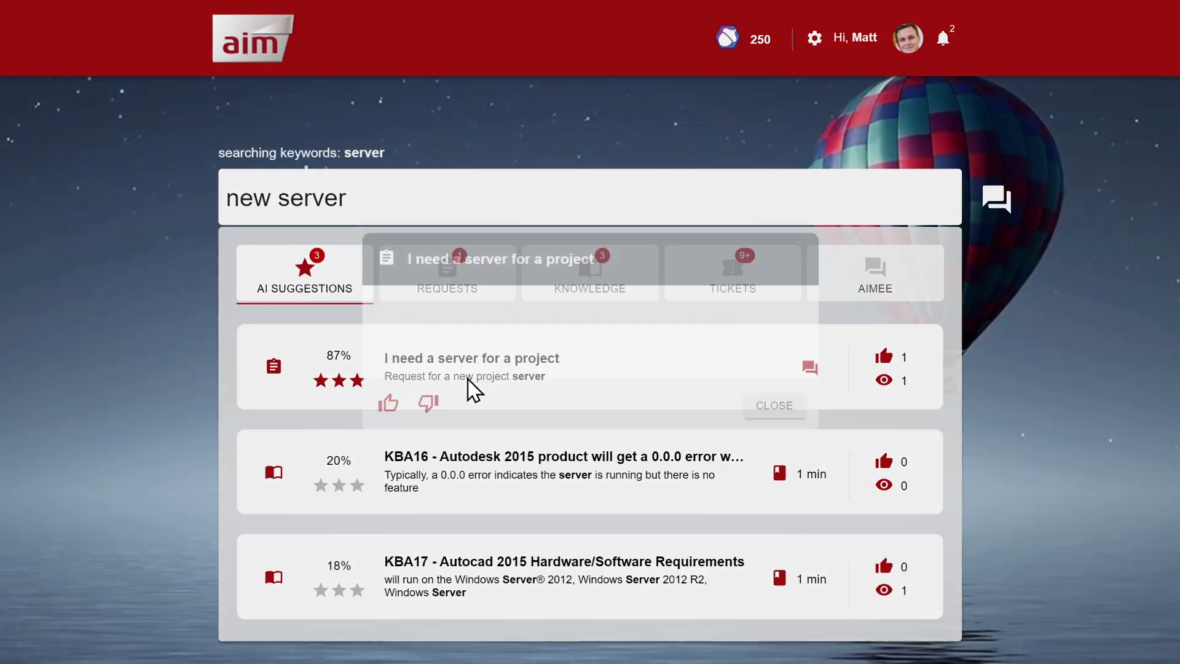
{"action": "left_click", "coordinate": [472, 357]}
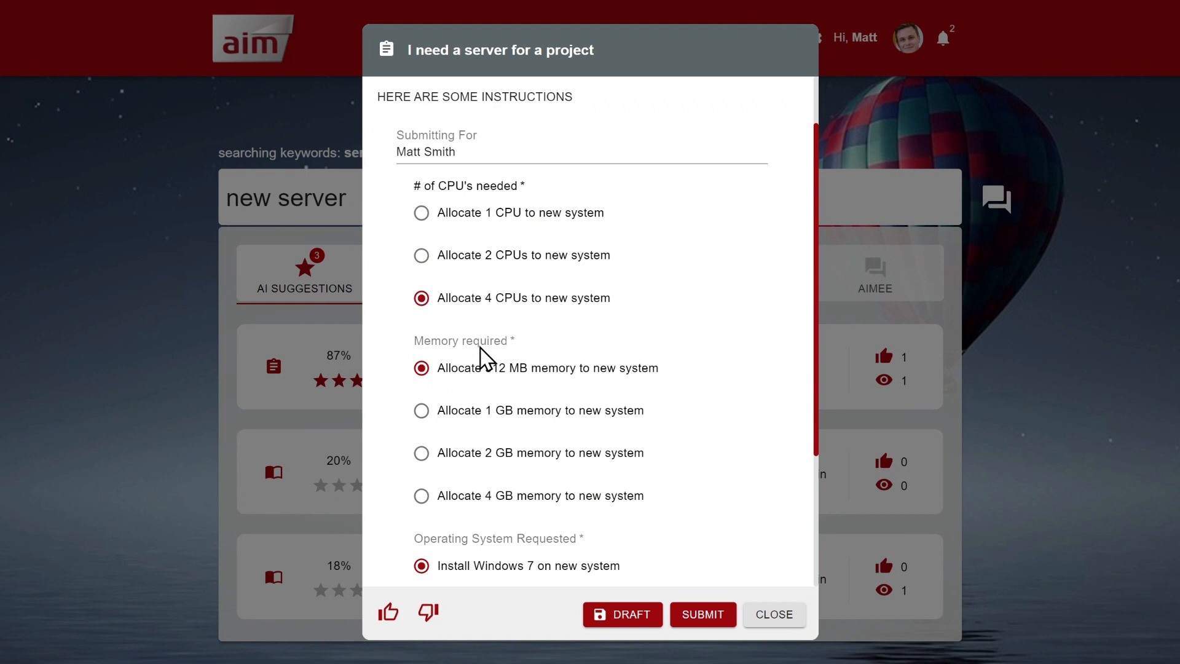
{"action": "scroll", "scroll_direction": "down", "scroll_amount": 3}
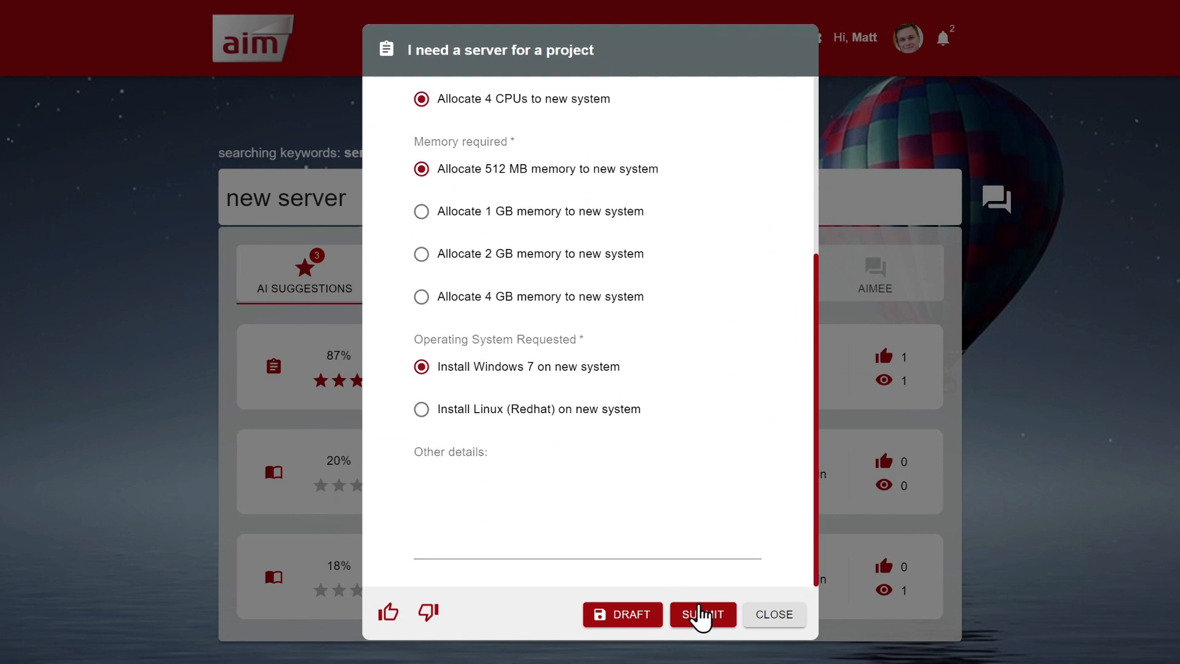
{"action": "left_click", "coordinate": [701, 615]}
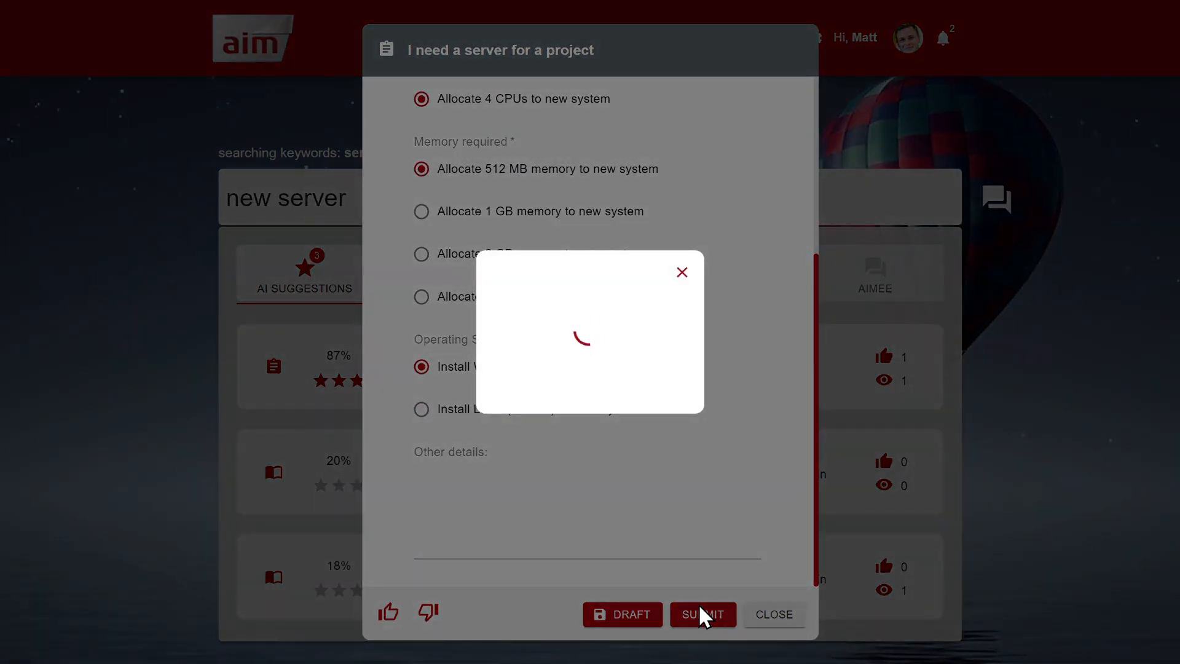
{"action": "left_click", "coordinate": [701, 614]}
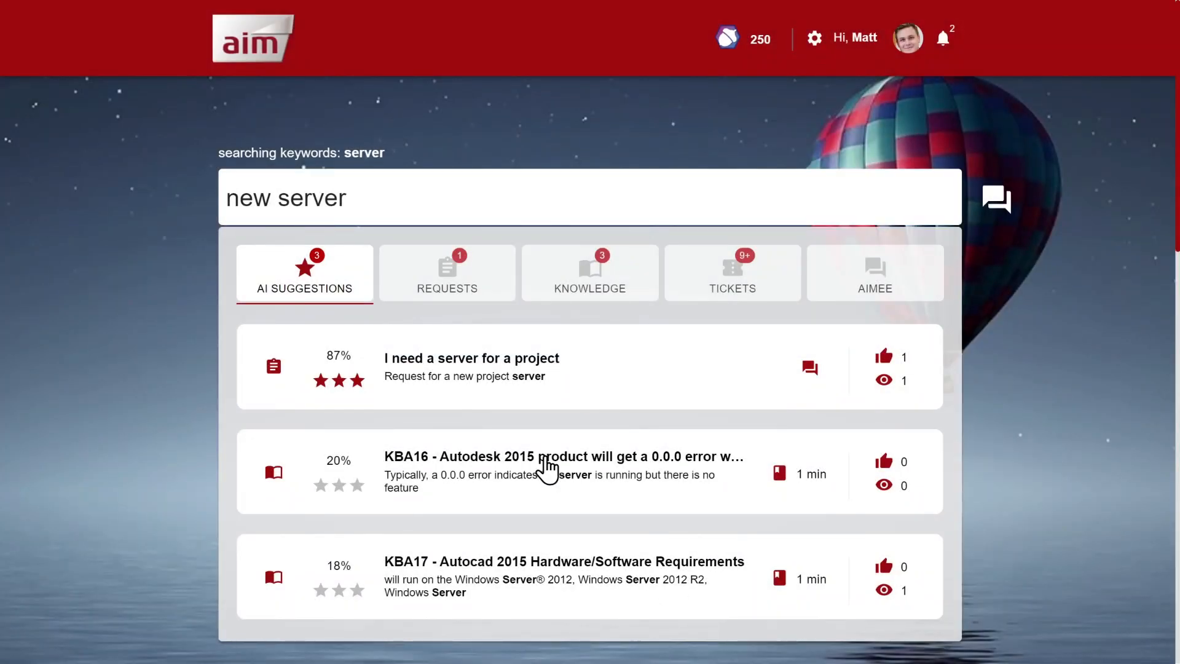
Review the KBA16 article, request and knowledge results, and ticket 00001413's details
{"action": "left_click", "coordinate": [548, 456]}
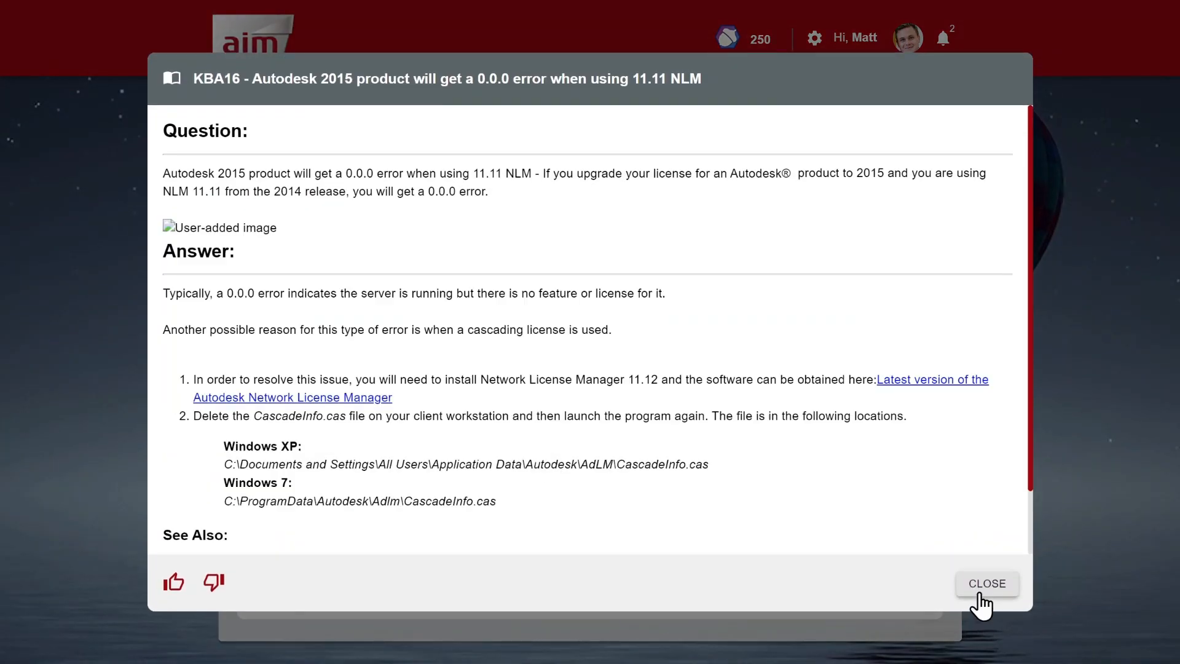
{"action": "left_click", "coordinate": [987, 582]}
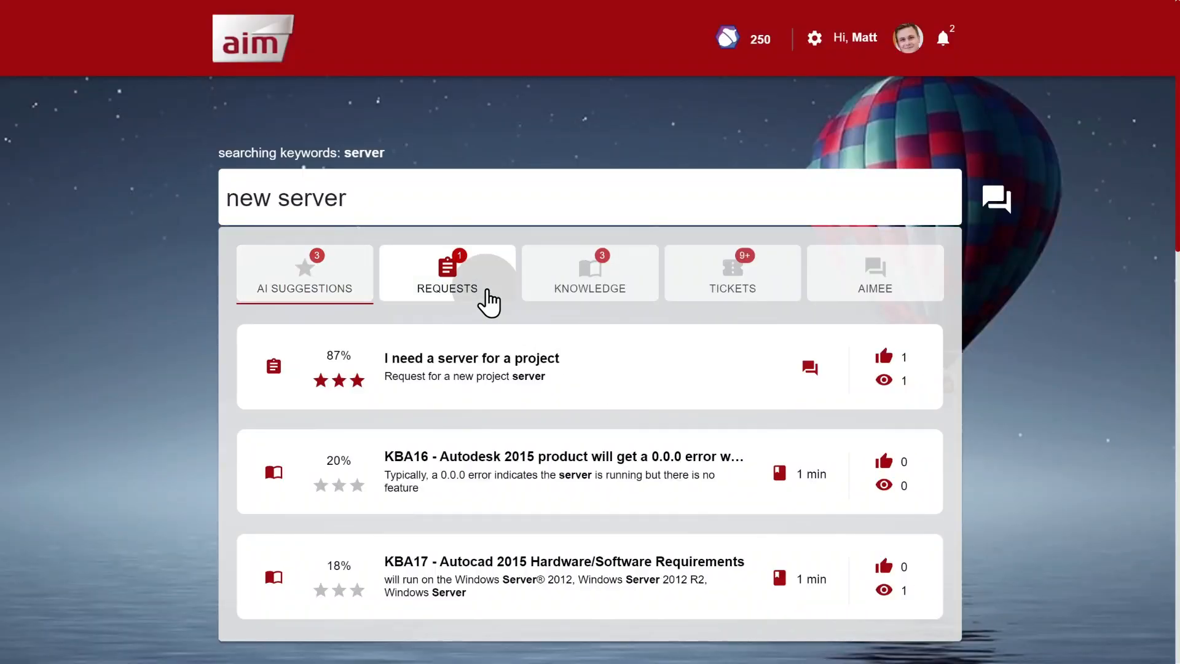
{"action": "left_click", "coordinate": [448, 285]}
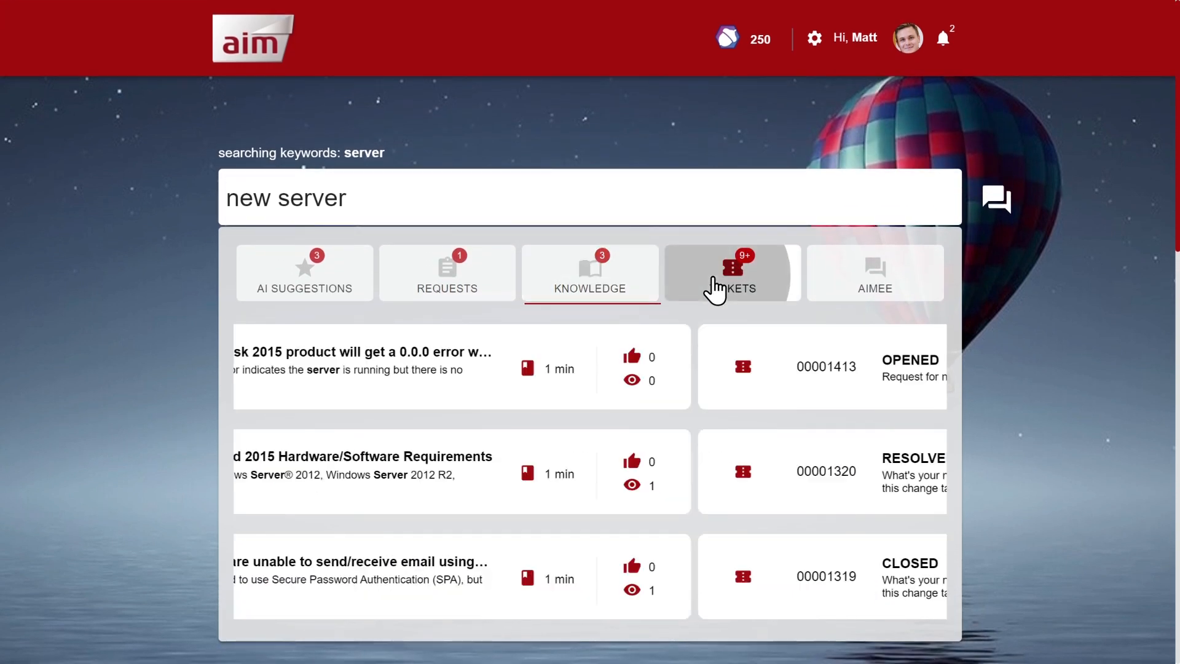
{"action": "left_click", "coordinate": [732, 288]}
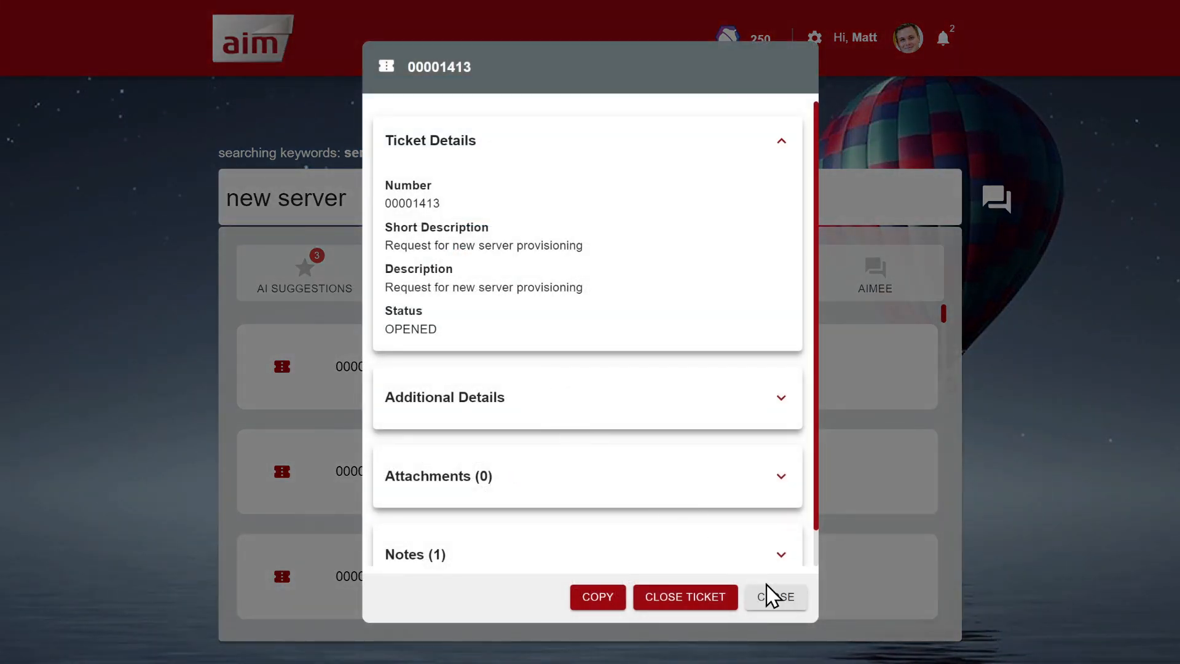
{"action": "left_click", "coordinate": [774, 596]}
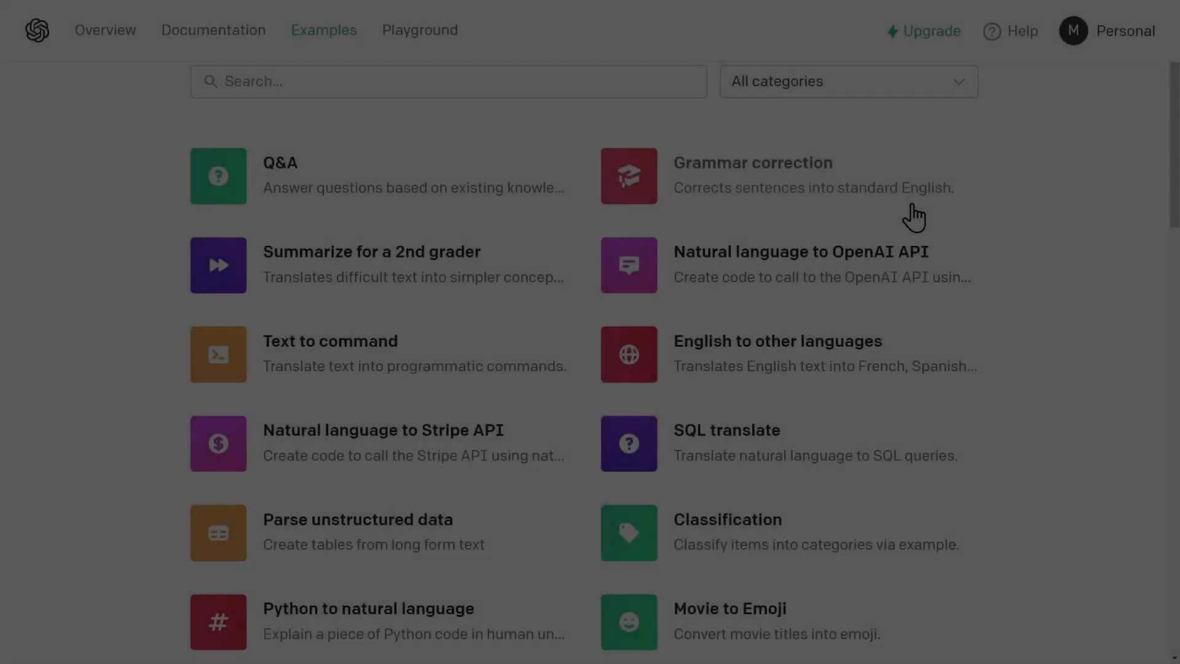
{"action": "scroll", "scroll_direction": "down", "scroll_amount": 3}
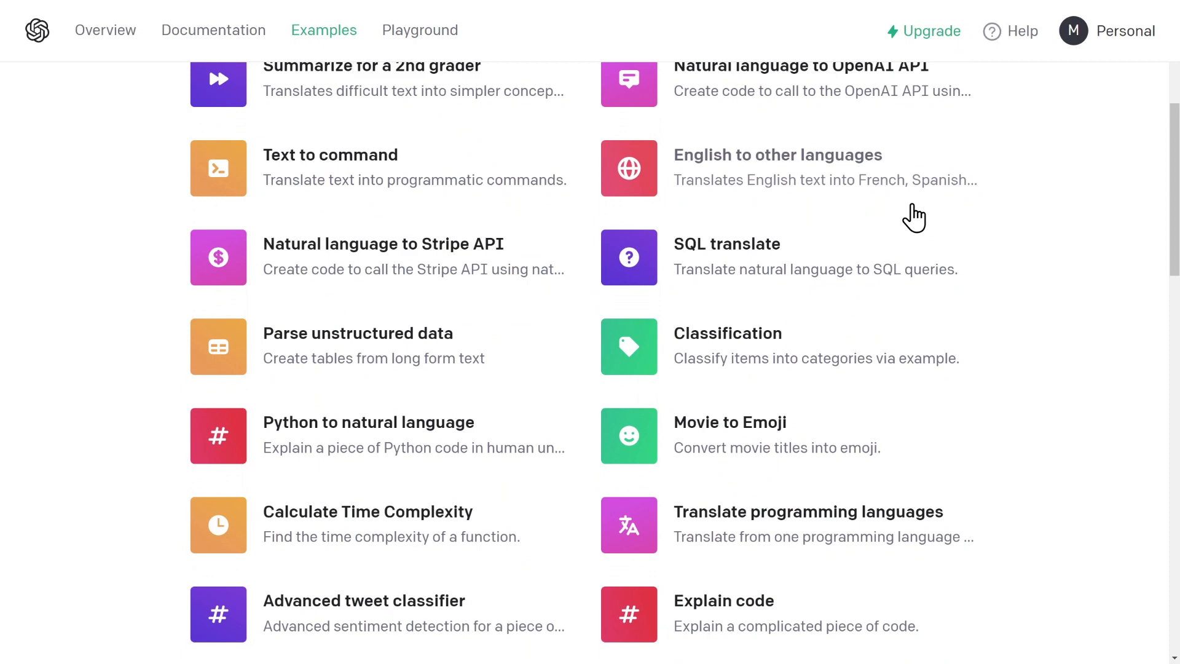
{"action": "scroll", "scroll_direction": "down", "scroll_amount": 3}
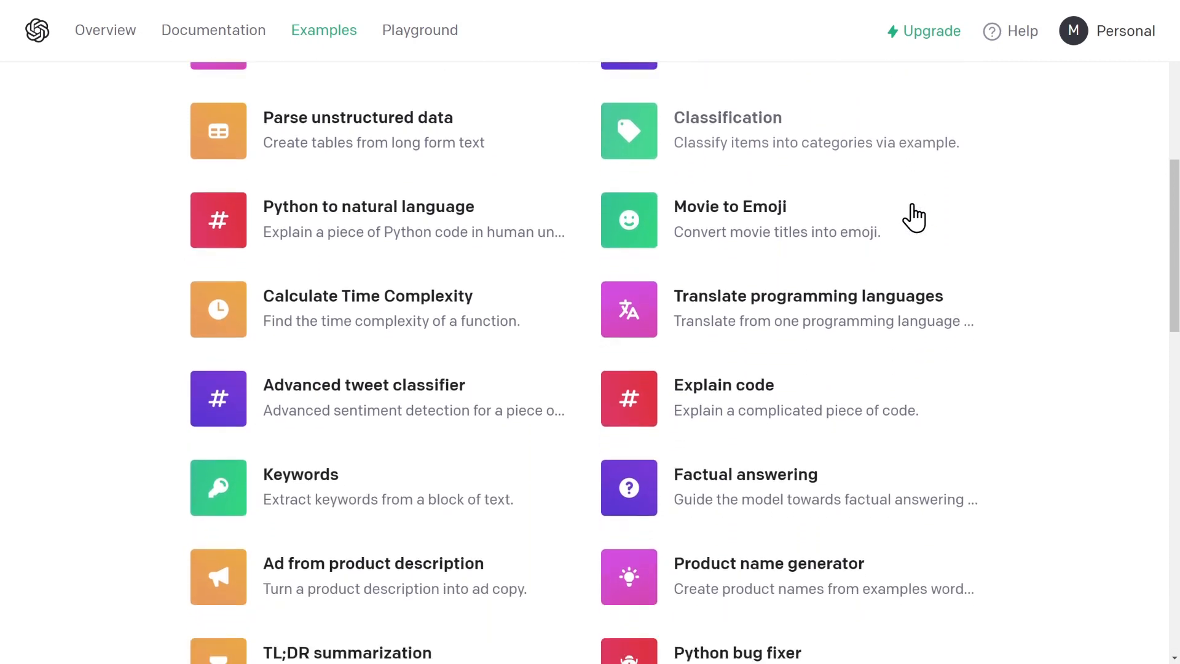
{"action": "scroll", "scroll_direction": "down", "scroll_amount": 3}
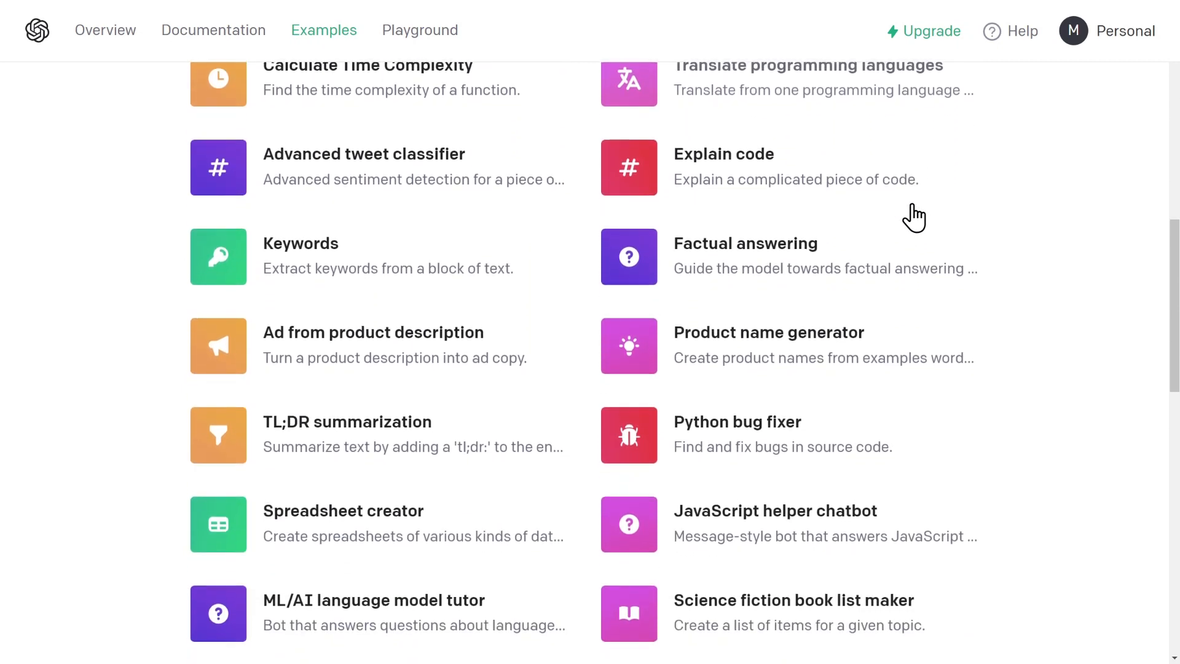
{"action": "scroll", "scroll_direction": "down", "scroll_amount": 3}
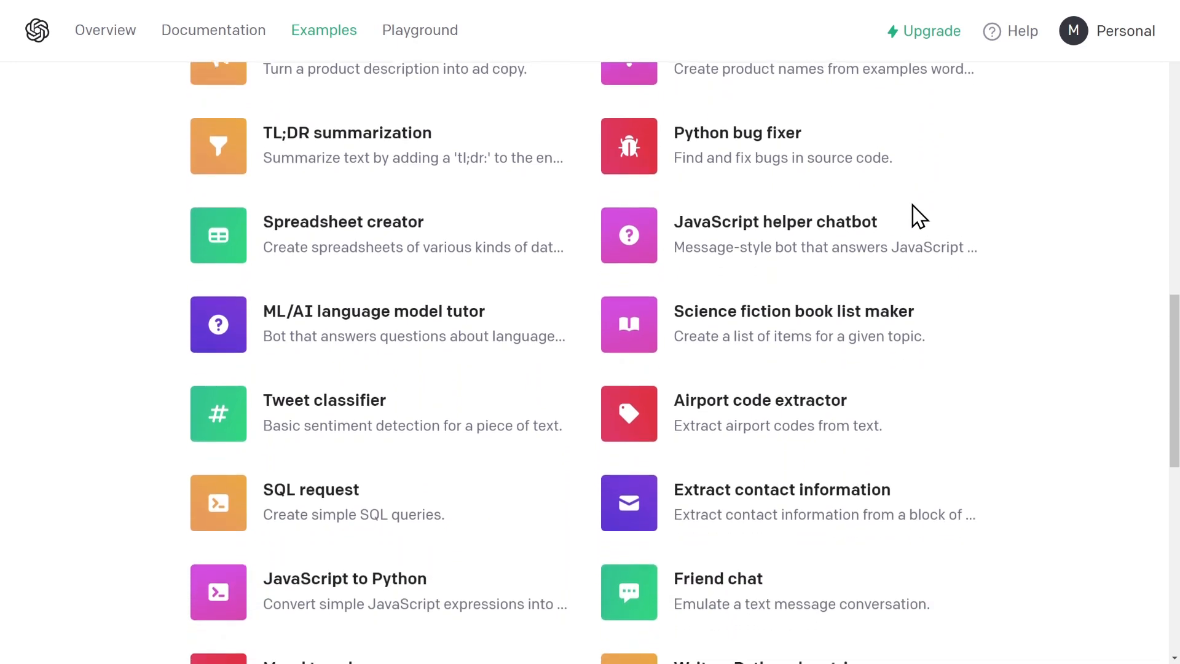
{"action": "scroll", "scroll_direction": "down", "scroll_amount": 3}
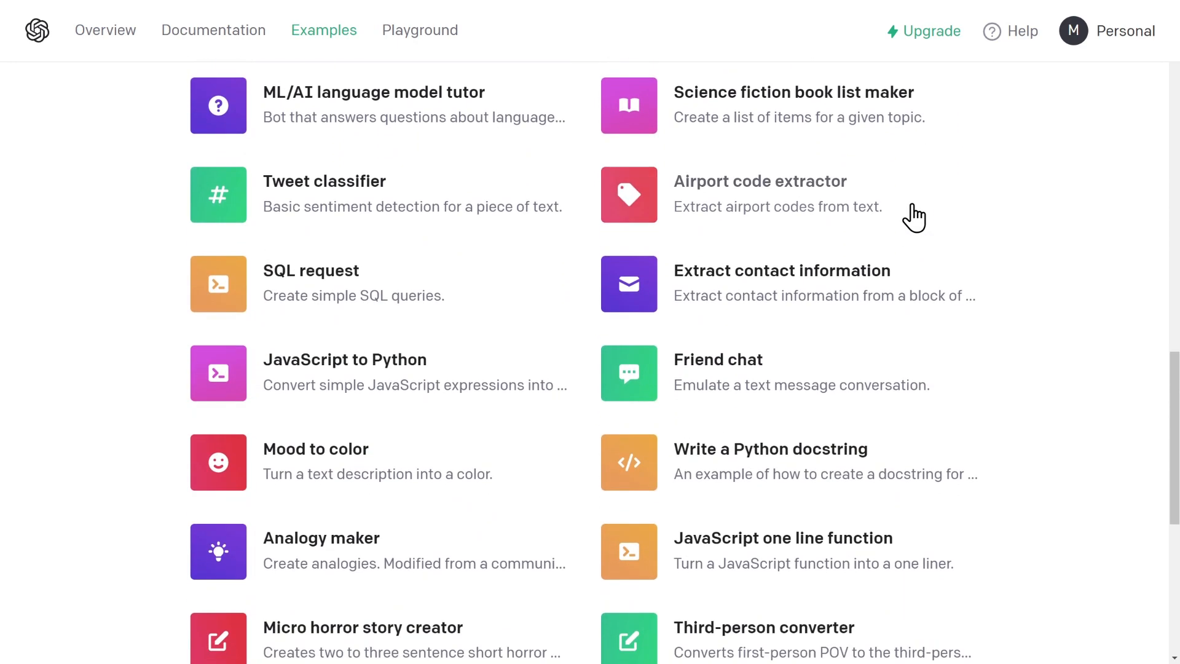
{"action": "scroll", "scroll_direction": "down", "scroll_amount": 3}
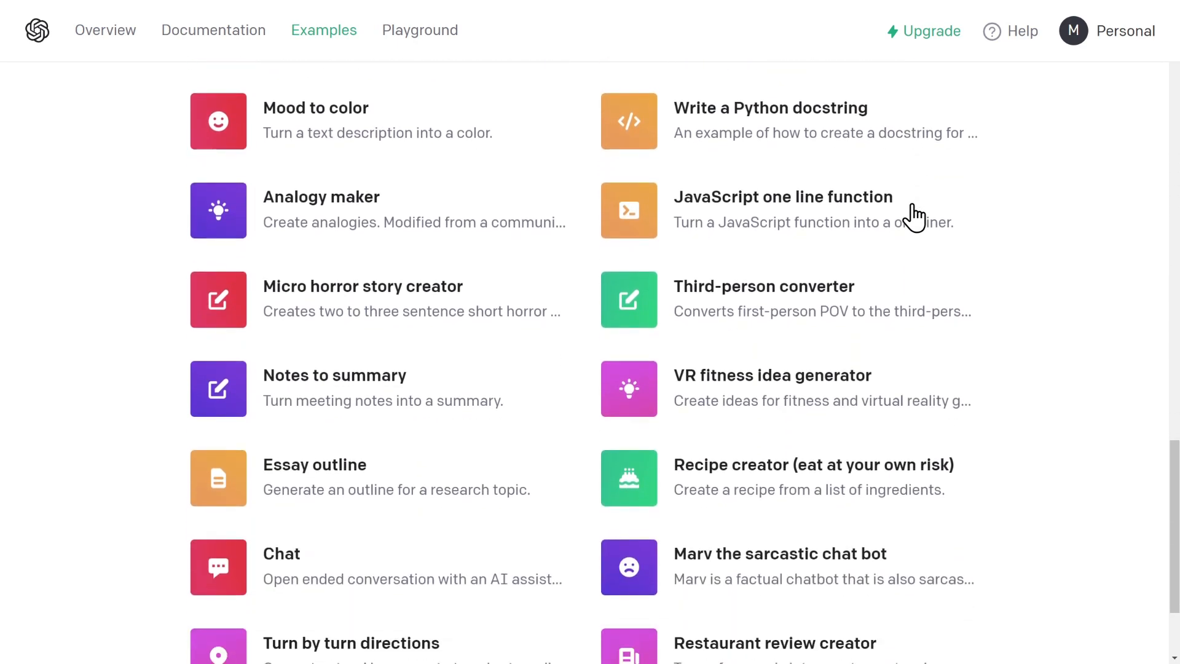
{"action": "scroll", "scroll_direction": "down", "scroll_amount": 3}
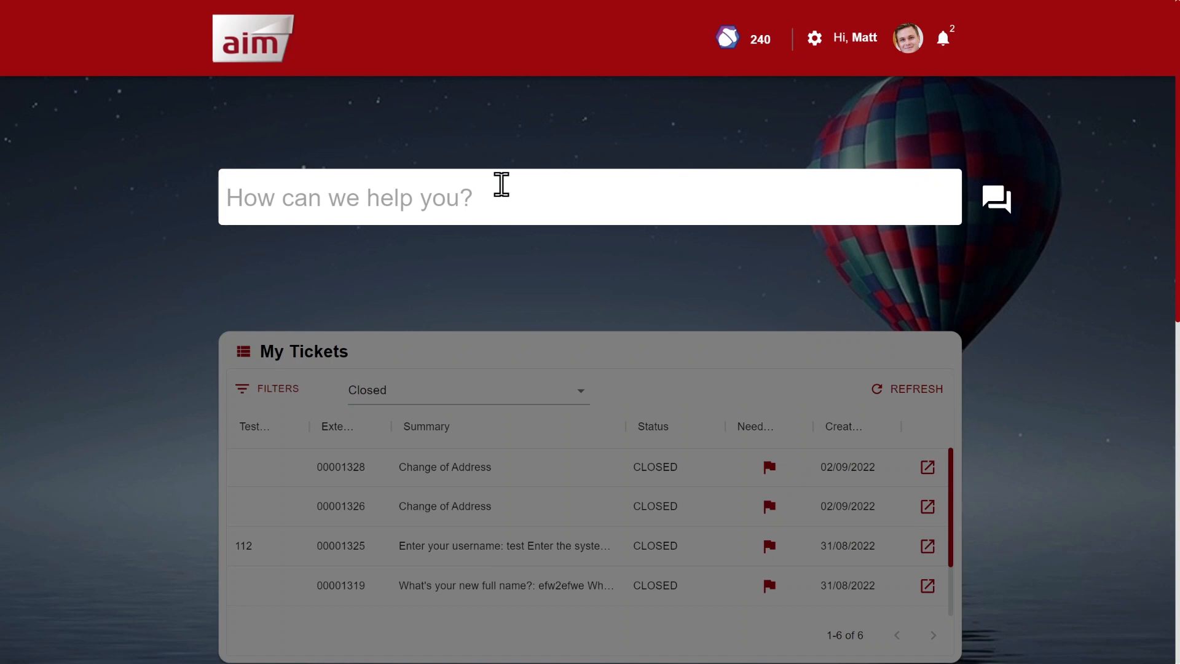
Ask Aimee about 'microsoft teams' to get the Create your first teams article
{"action": "type", "text": "micro"}
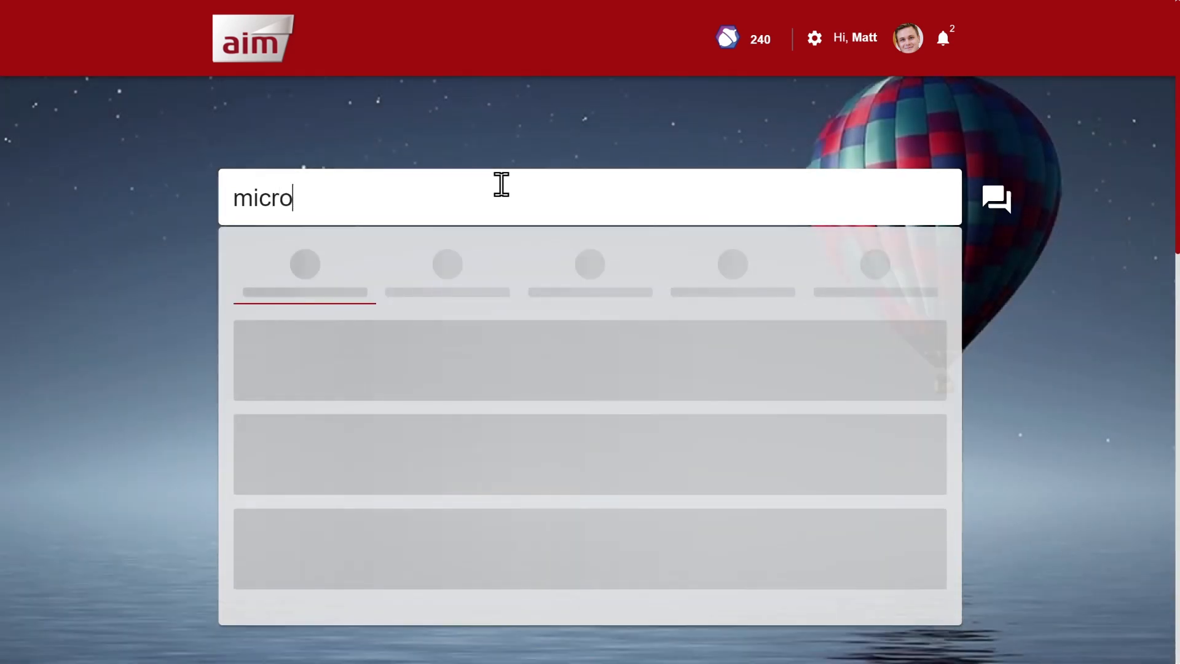
{"action": "type", "text": "soft teams"}
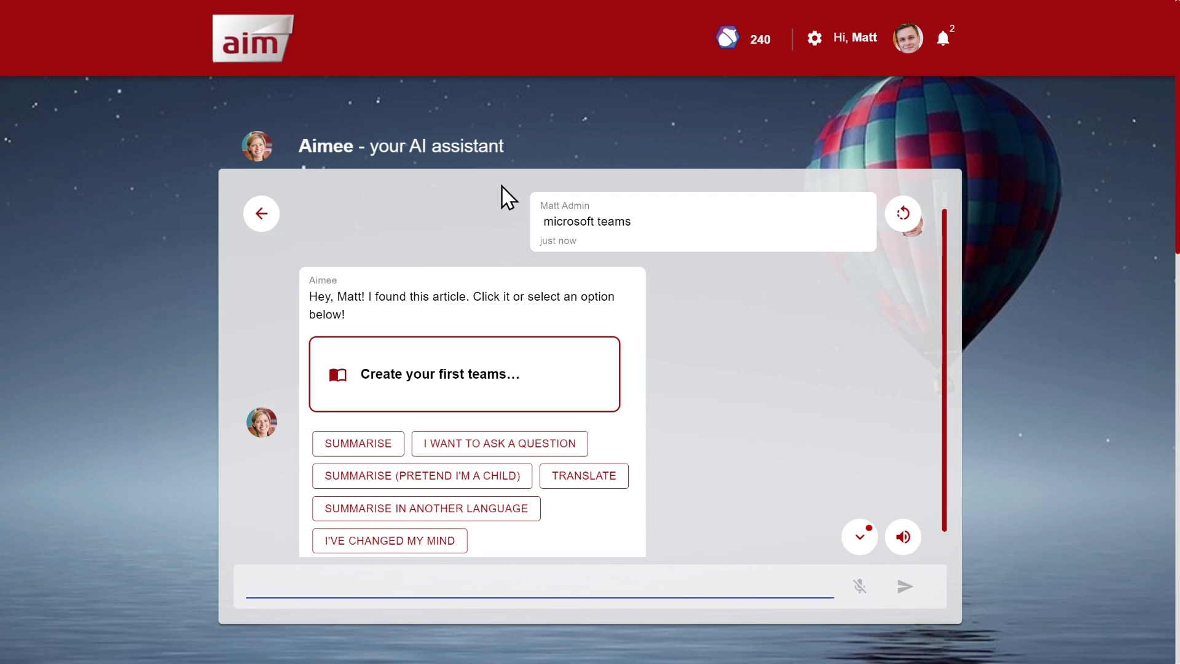
Read the found Microsoft Teams article and choose to ask a question about it
{"action": "left_click", "coordinate": [465, 374]}
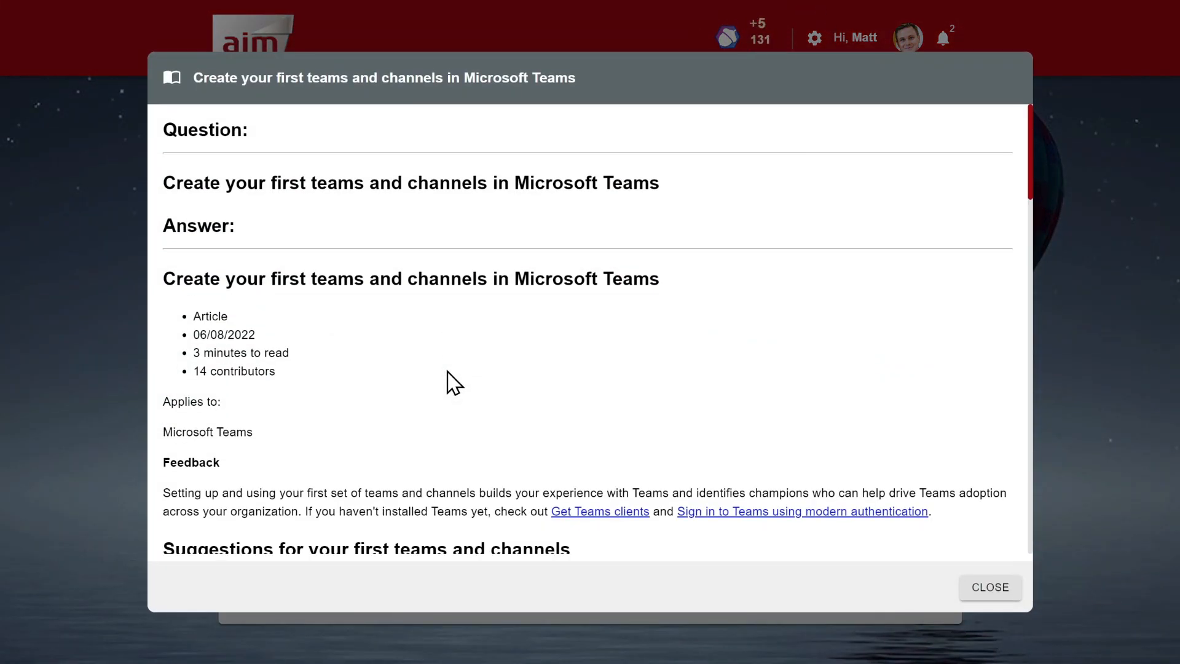
{"action": "scroll", "scroll_direction": "down", "scroll_amount": 3}
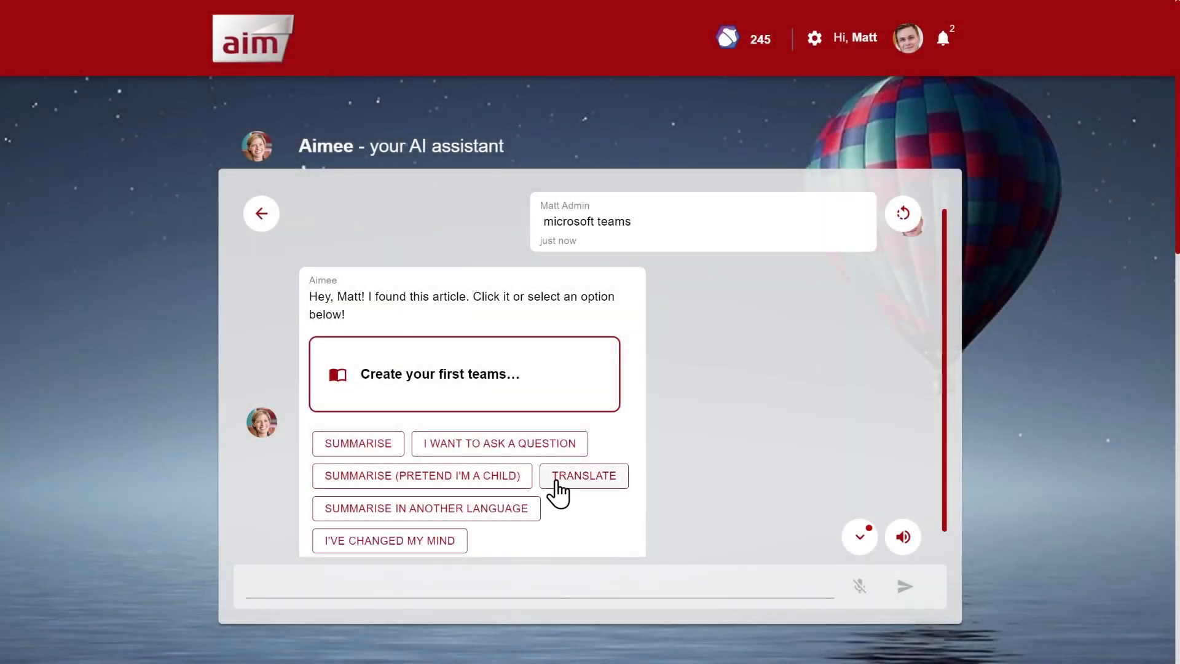
{"action": "mouse_move", "coordinate": [445, 546]}
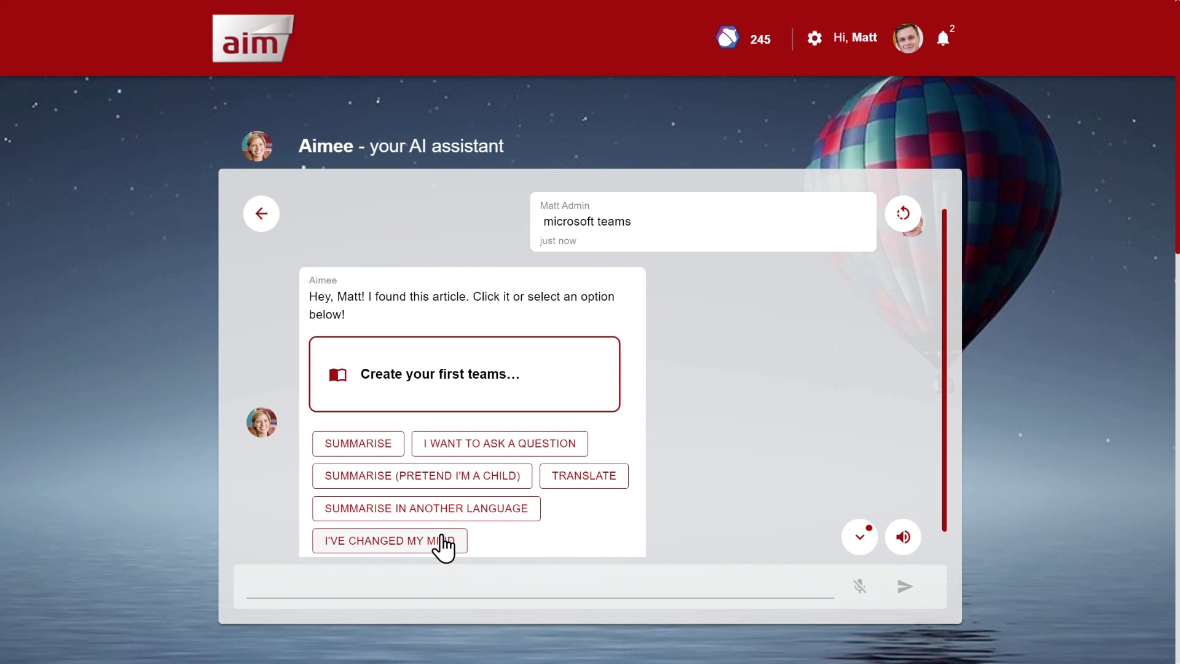
{"action": "mouse_move", "coordinate": [816, 590]}
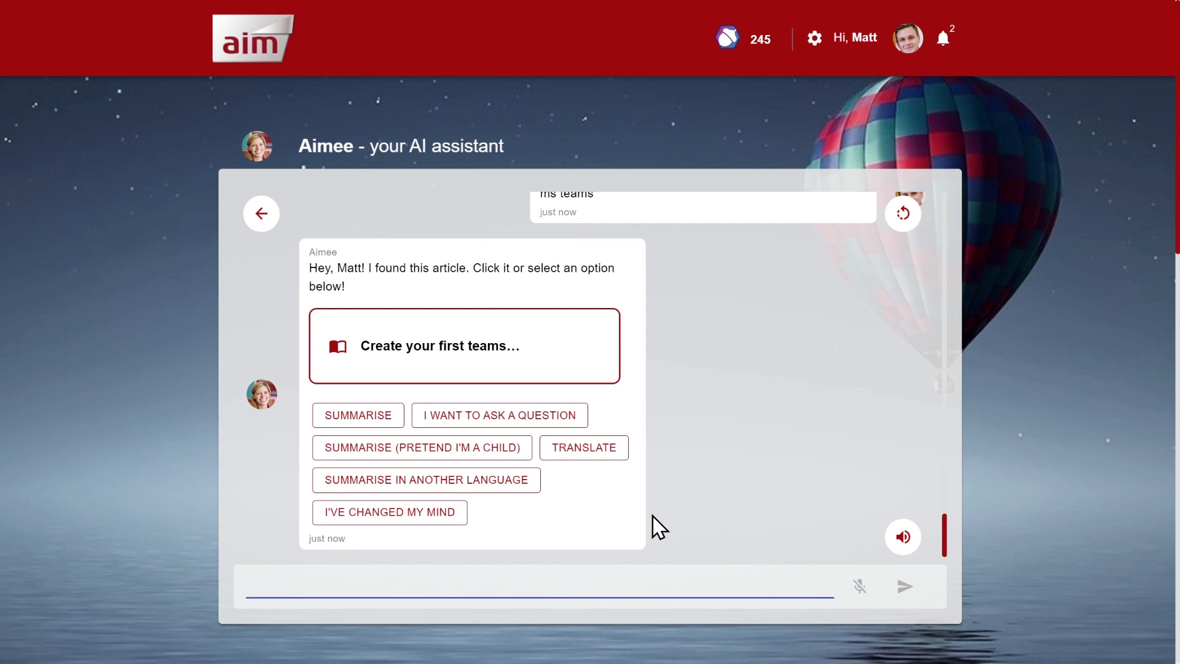
{"action": "left_click", "coordinate": [421, 447]}
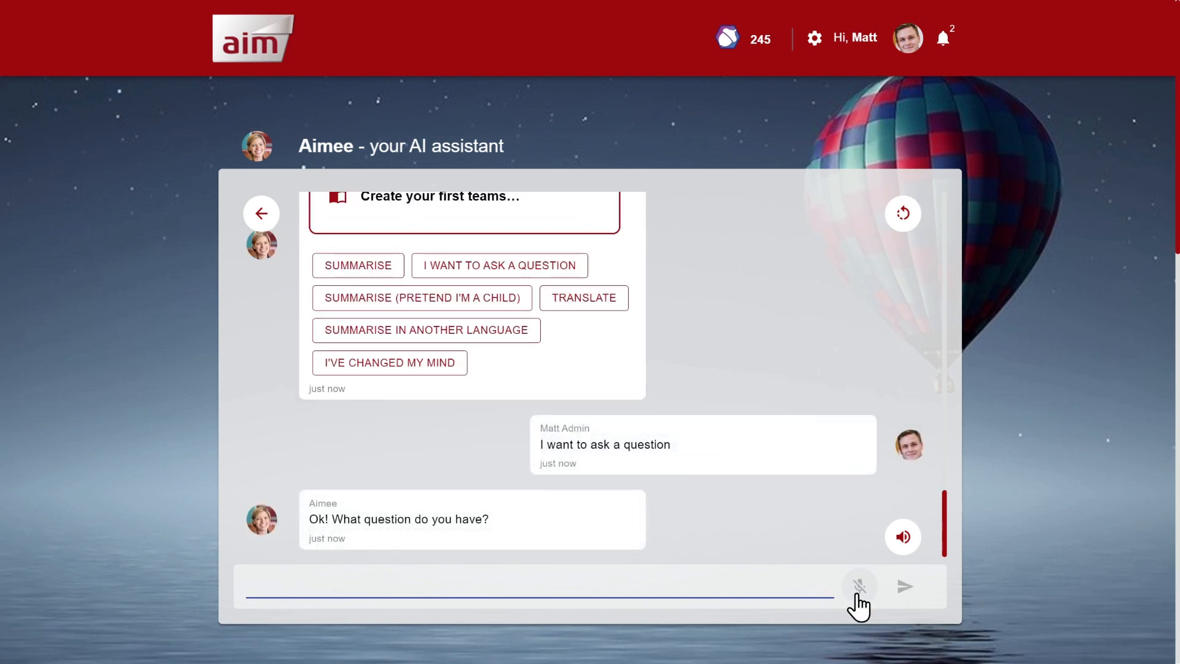
Dictate by voice and send the question on how the article recommends rolling out Teams
{"action": "left_click", "coordinate": [856, 585]}
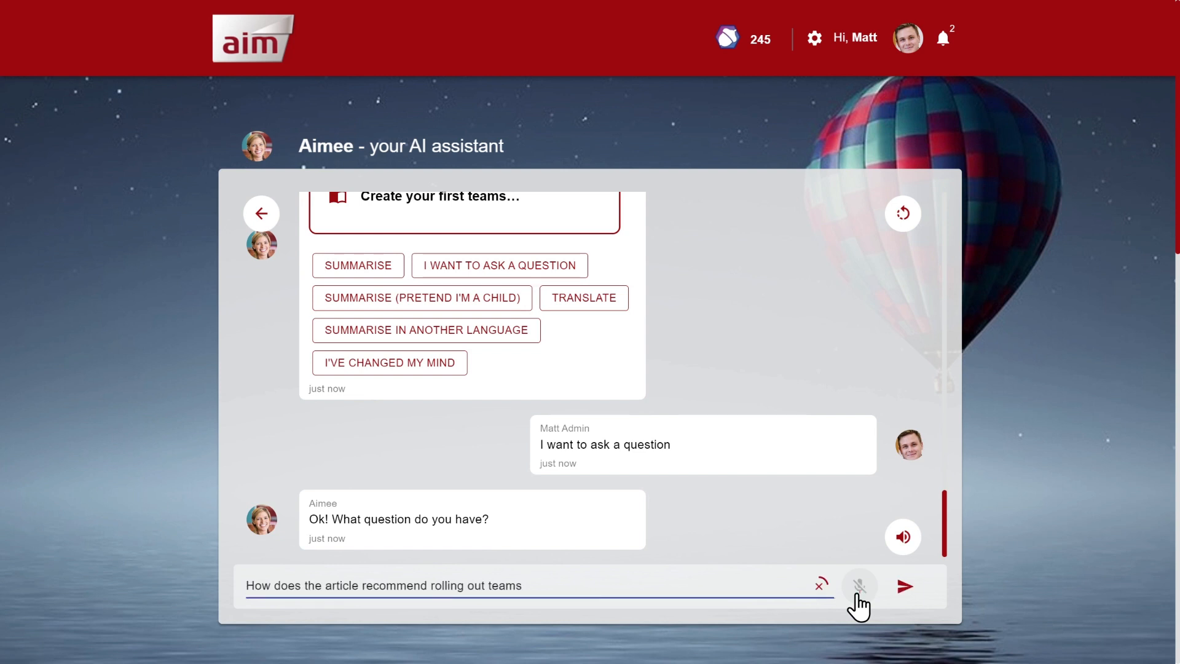
{"action": "left_click", "coordinate": [905, 585]}
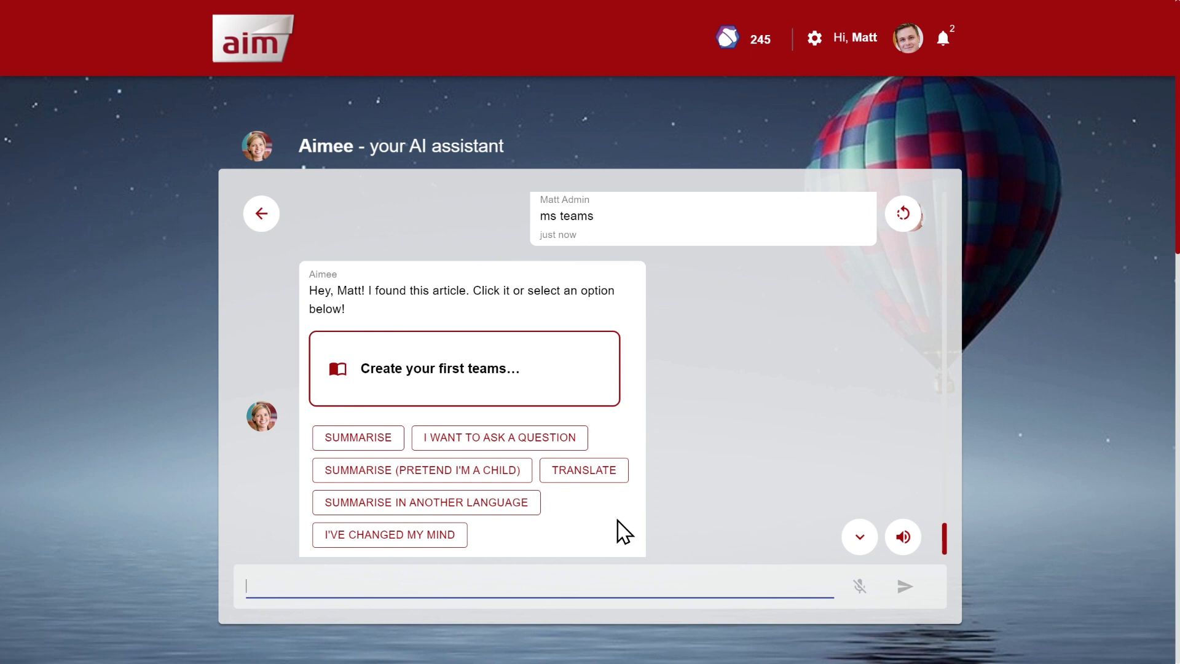
{"action": "mouse_move", "coordinate": [598, 475]}
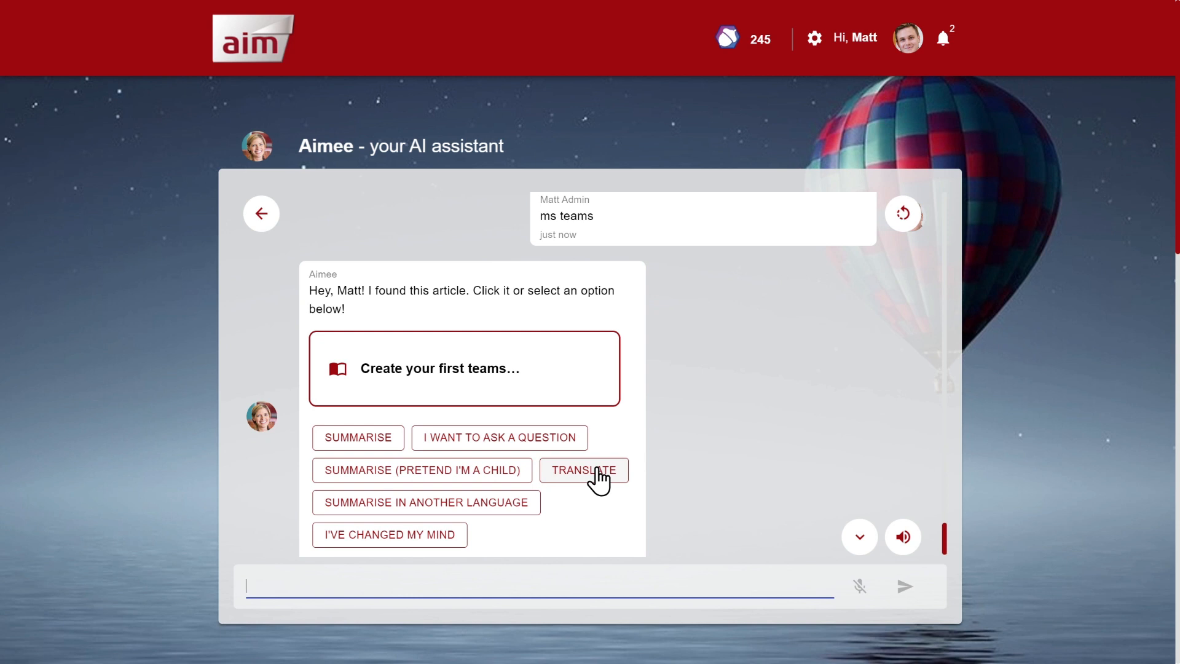
Request a French translation of the article by voice, then a summary in another language
{"action": "left_click", "coordinate": [583, 470]}
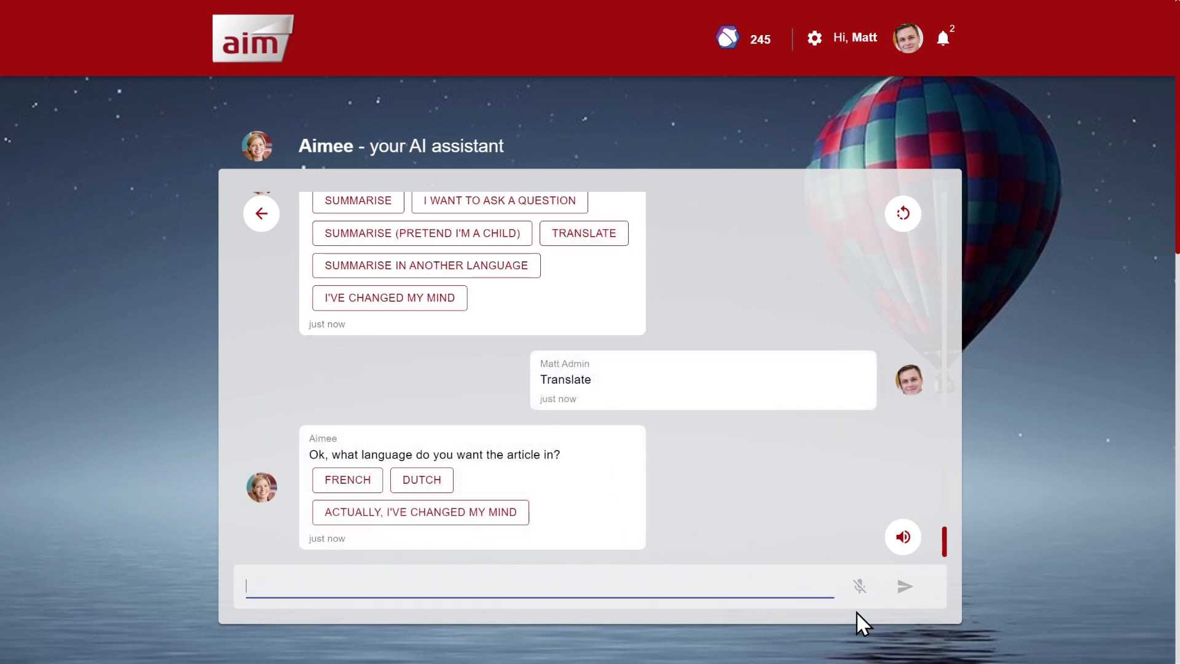
{"action": "left_click", "coordinate": [860, 586]}
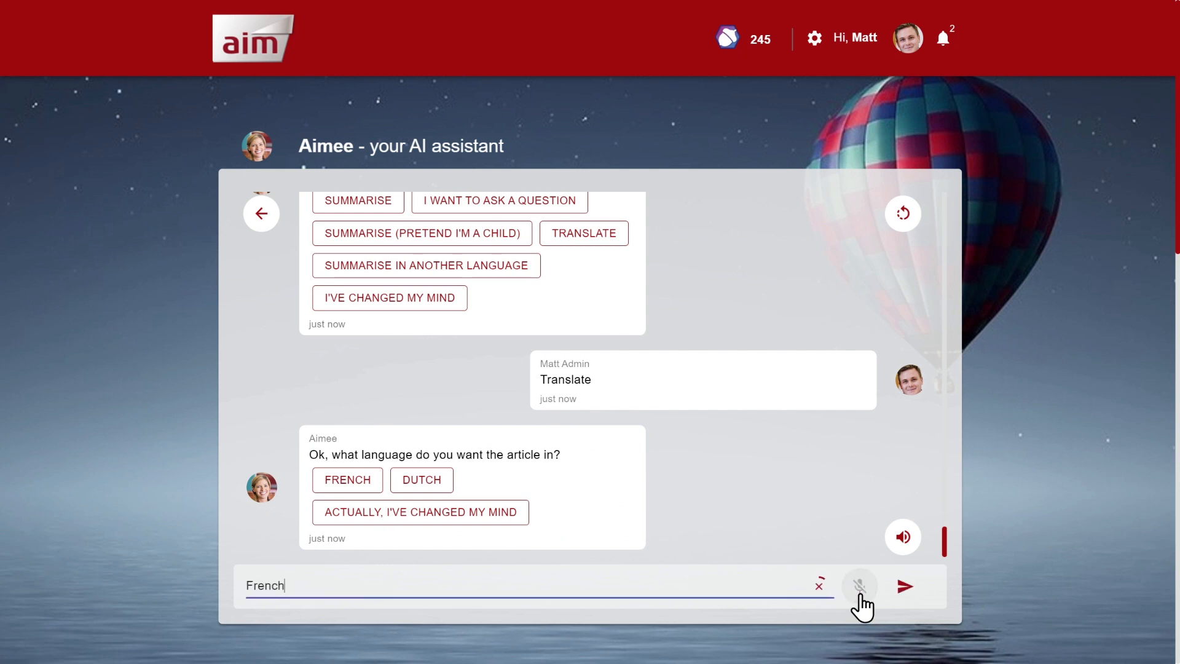
{"action": "left_click", "coordinate": [905, 585]}
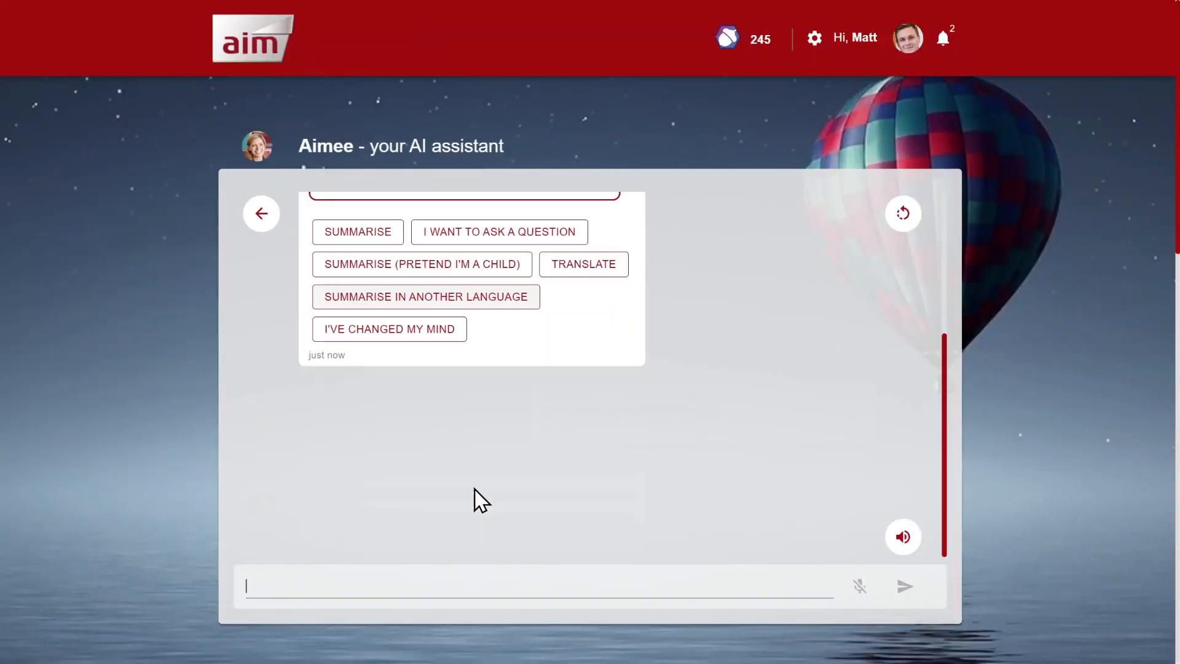
{"action": "left_click", "coordinate": [426, 296]}
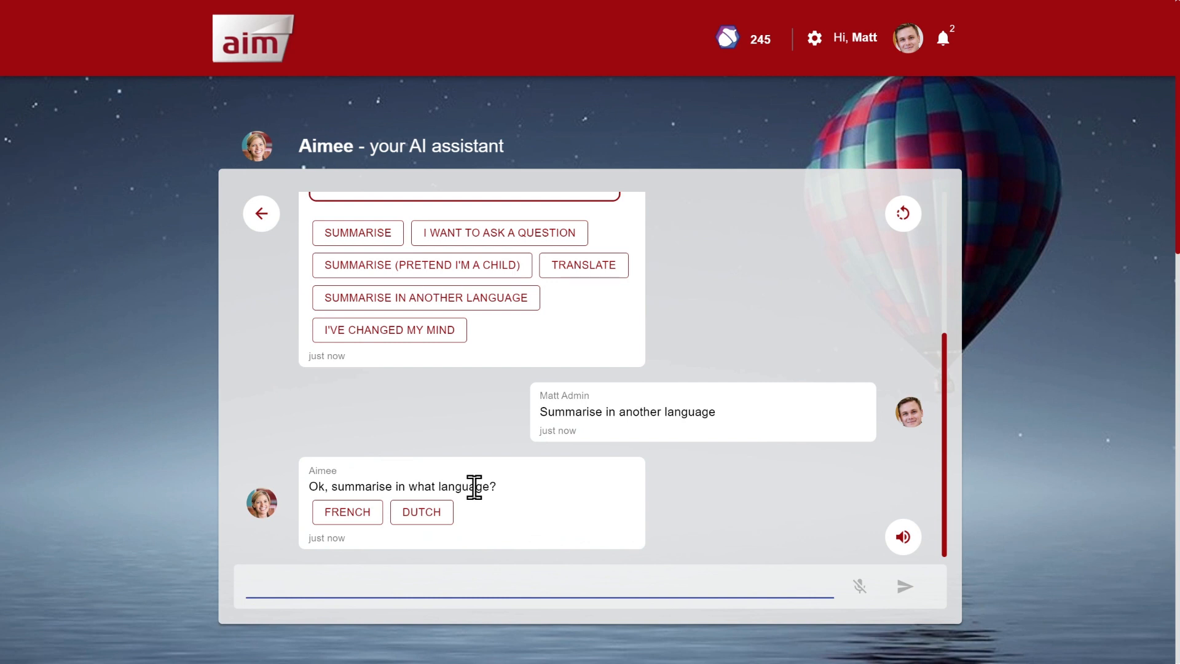